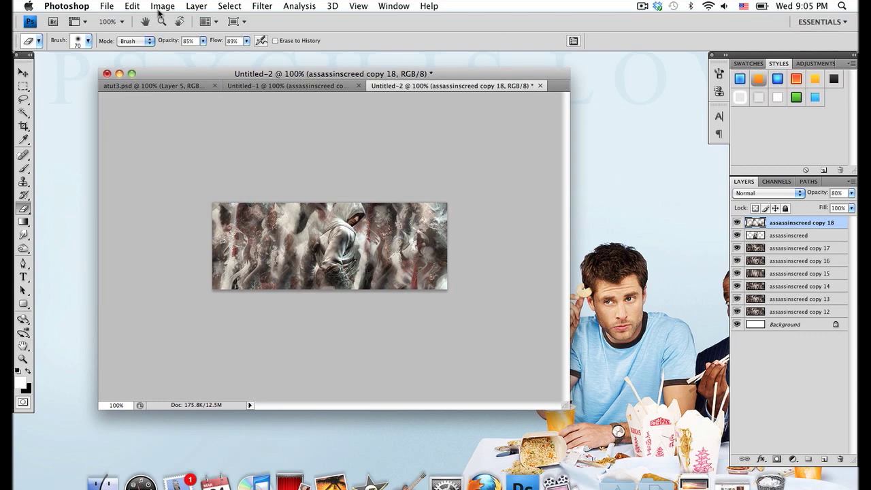
# - Apply Brightness/Contrast to assassinscreed copy 18 with Contrast 65 and Brightness 0
pyautogui.click(162, 6)
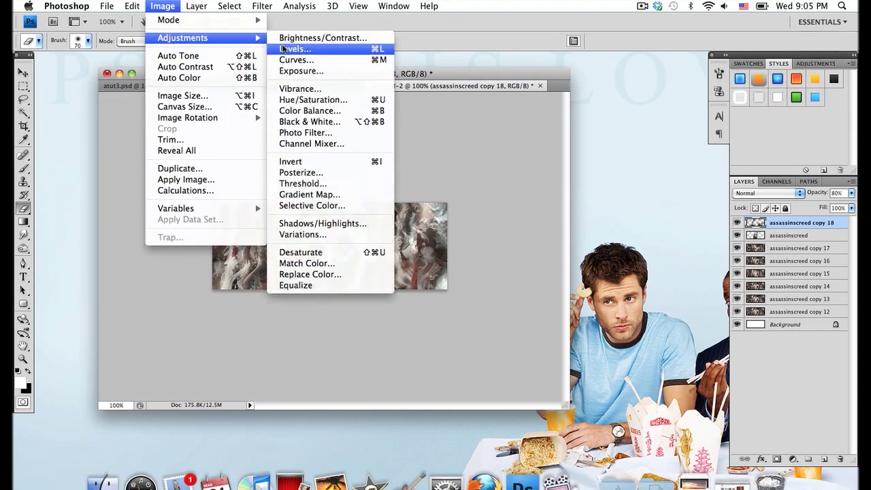
pyautogui.click(321, 38)
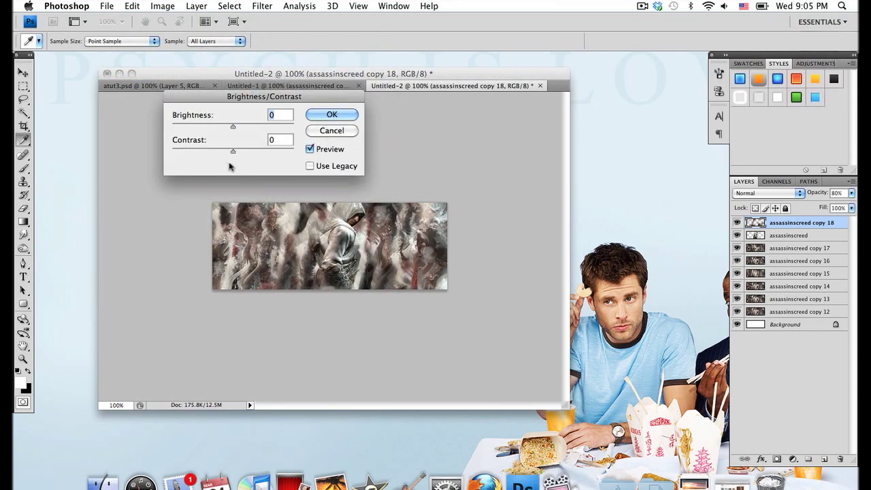
pyautogui.moveTo(233, 151); pyautogui.dragTo(237, 151)
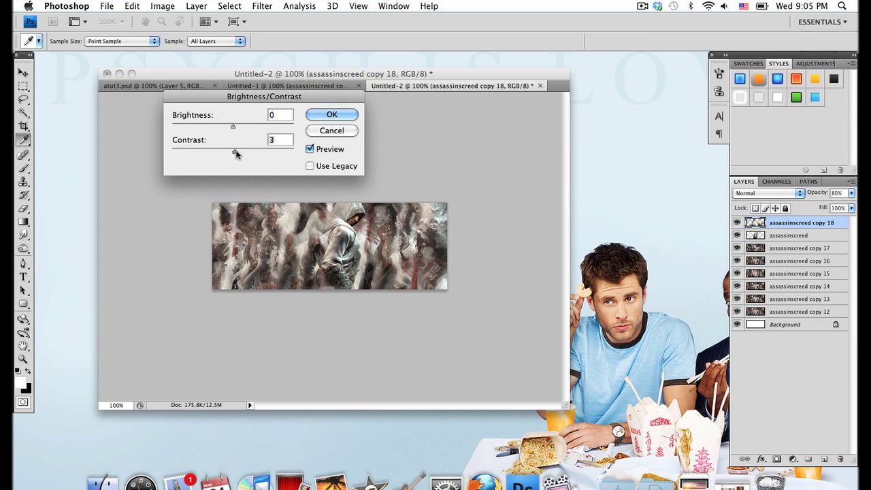
pyautogui.moveTo(237, 155); pyautogui.dragTo(292, 155)
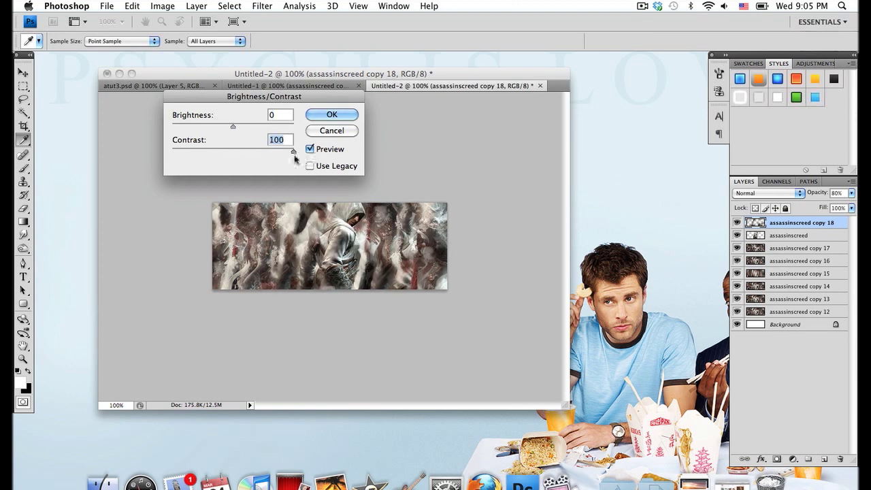
pyautogui.moveTo(292, 149); pyautogui.dragTo(272, 154)
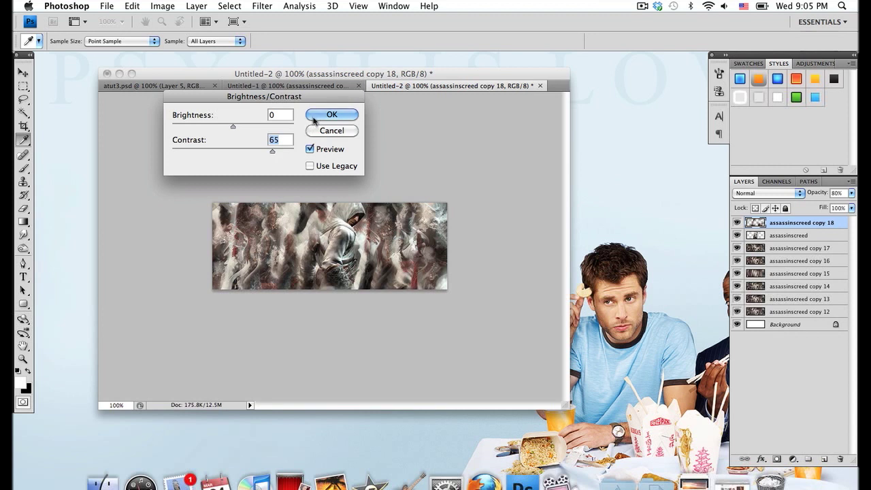
pyautogui.click(332, 115)
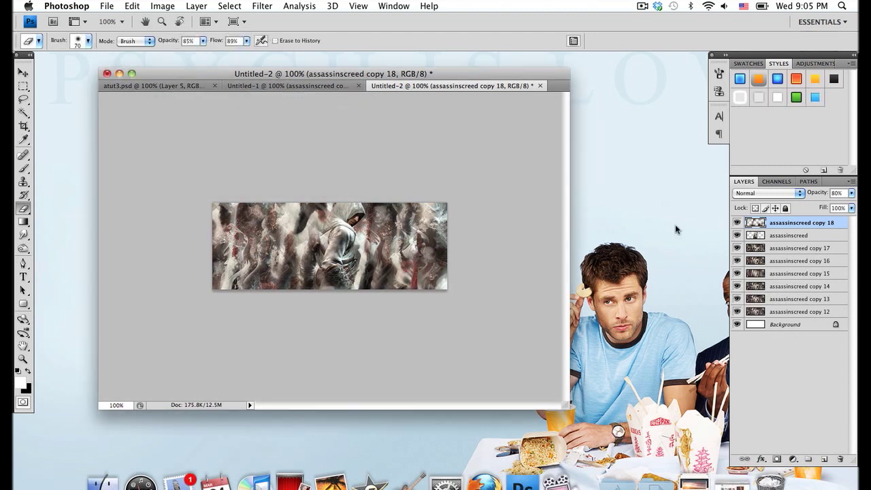
# - Select the assassinscreed layer and run the Sharpen Edges filter on it
pyautogui.click(789, 234)
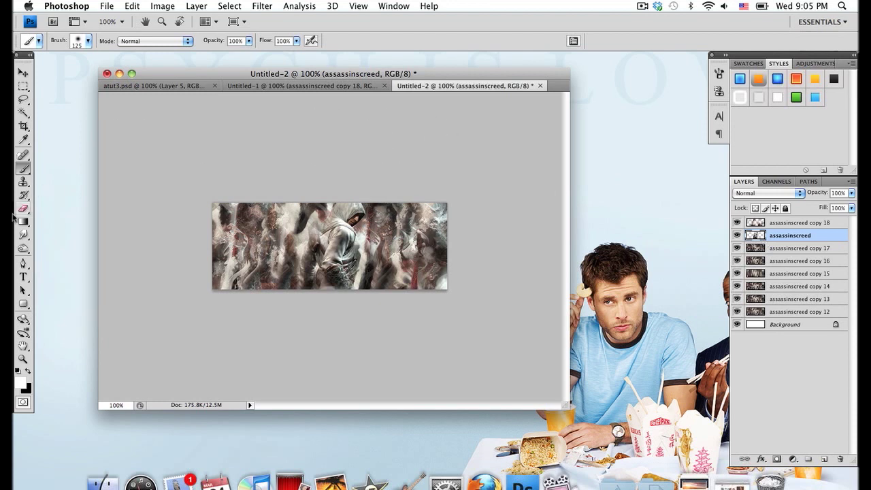
pyautogui.click(22, 208)
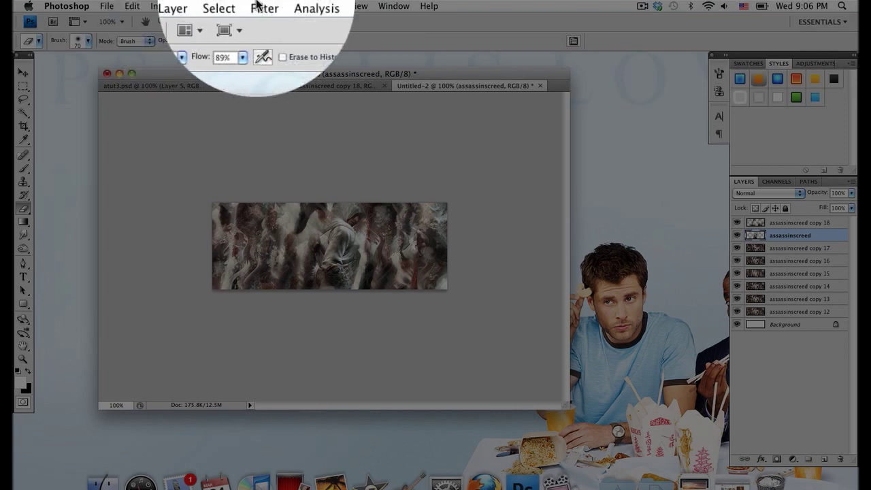
pyautogui.click(261, 5)
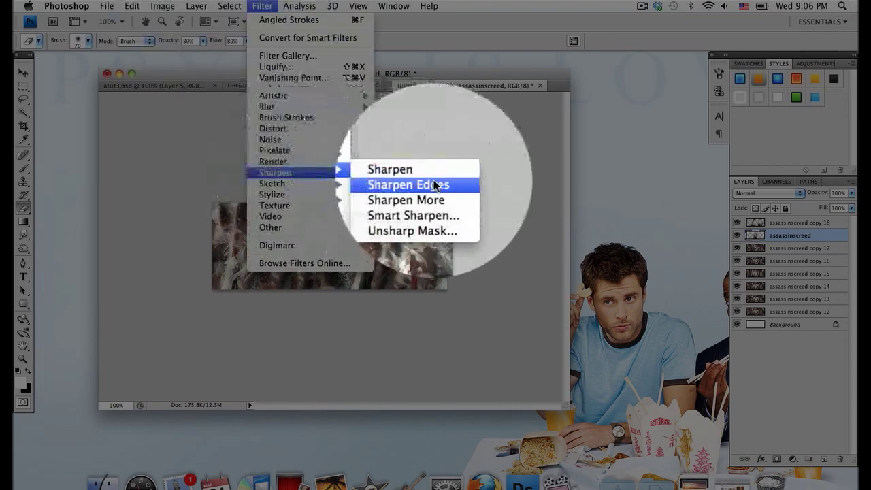
pyautogui.click(408, 185)
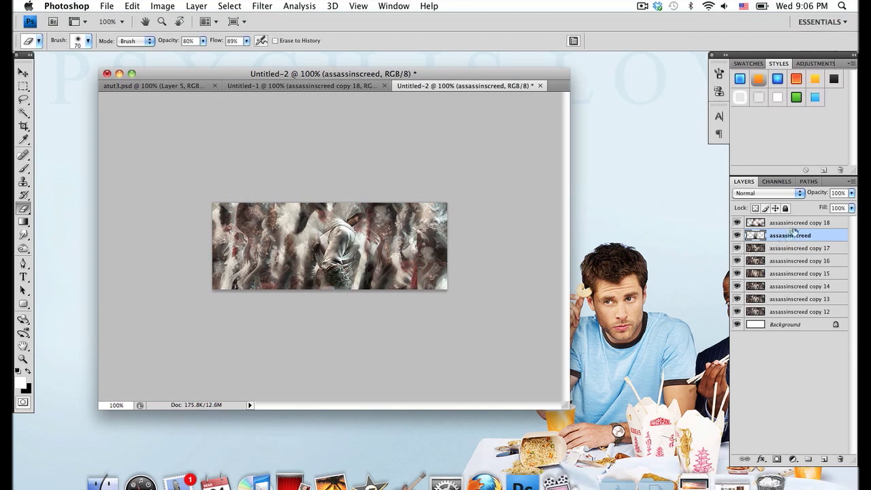
# - Create Layer 1 and fill it with a merged copy of the artwork via Apply Image
pyautogui.click(800, 223)
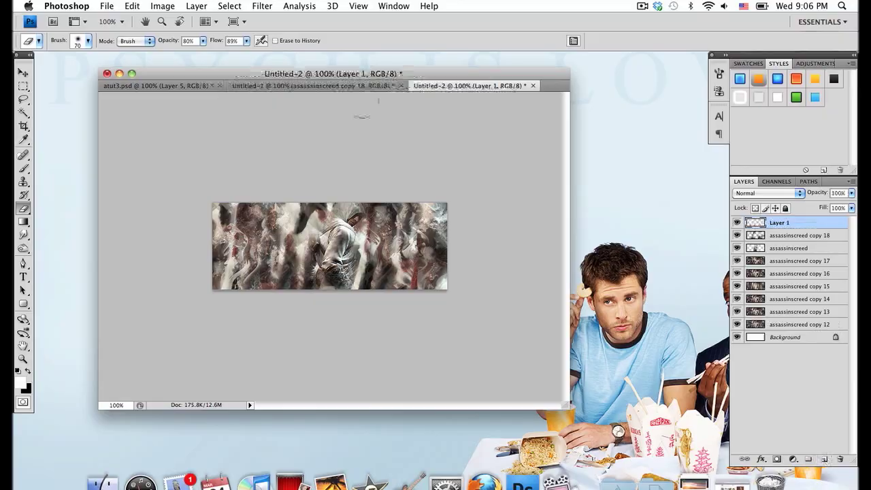
pyautogui.click(163, 5)
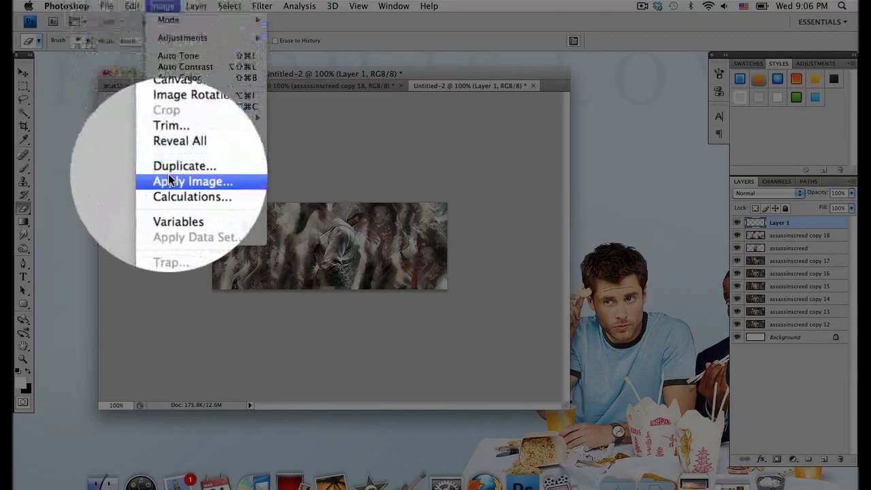
pyautogui.click(191, 181)
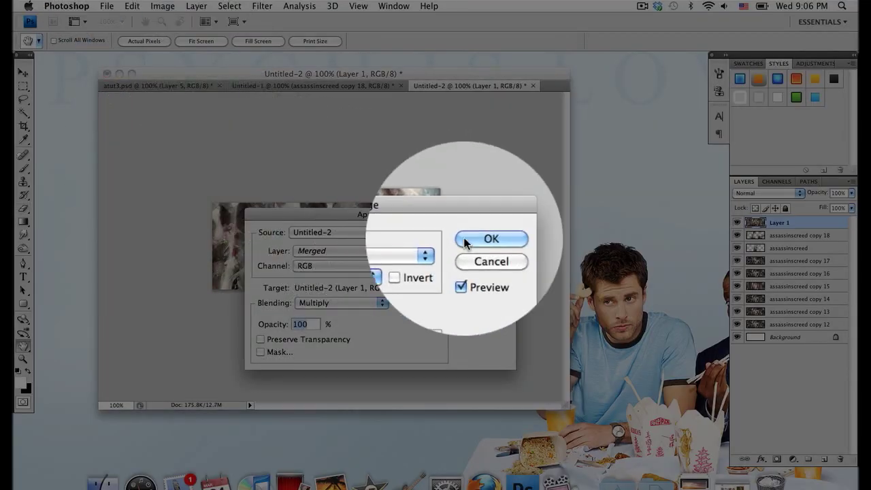
pyautogui.click(490, 239)
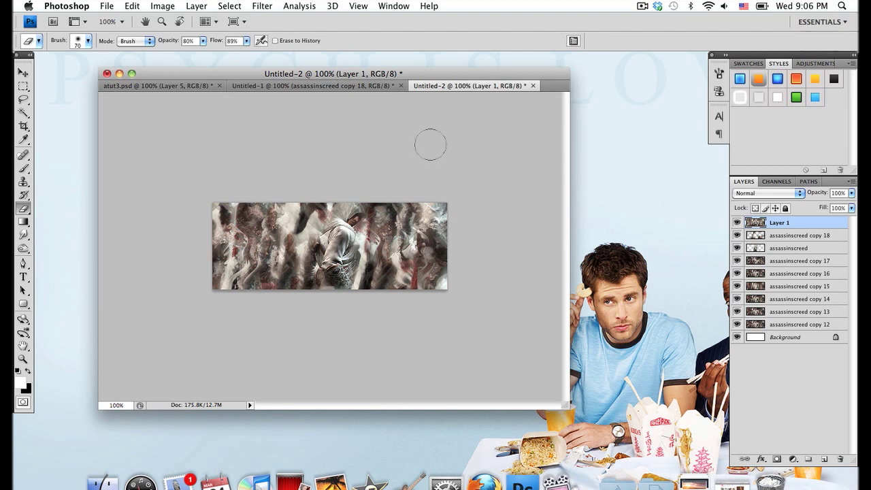
pyautogui.moveTo(264, 379)
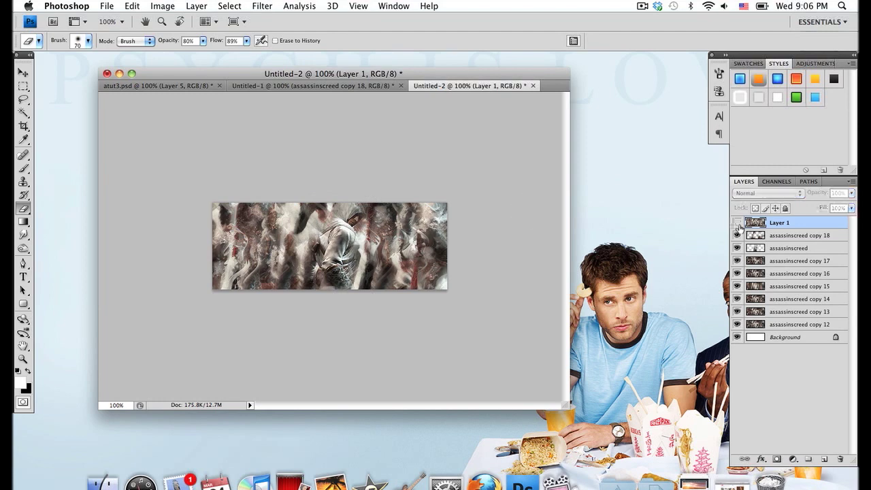
# - Gaussian-blur Layer 1, set it to Lighten mode and erase part of the blurred copy
pyautogui.click(261, 6)
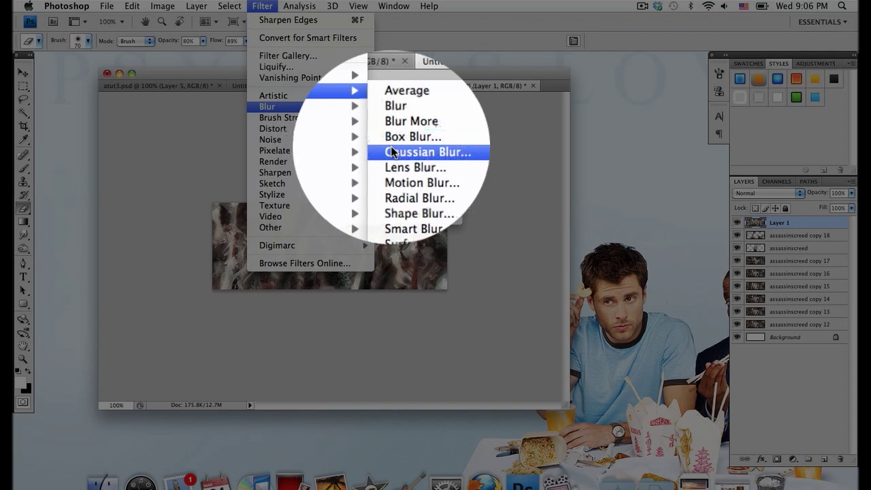
pyautogui.click(428, 152)
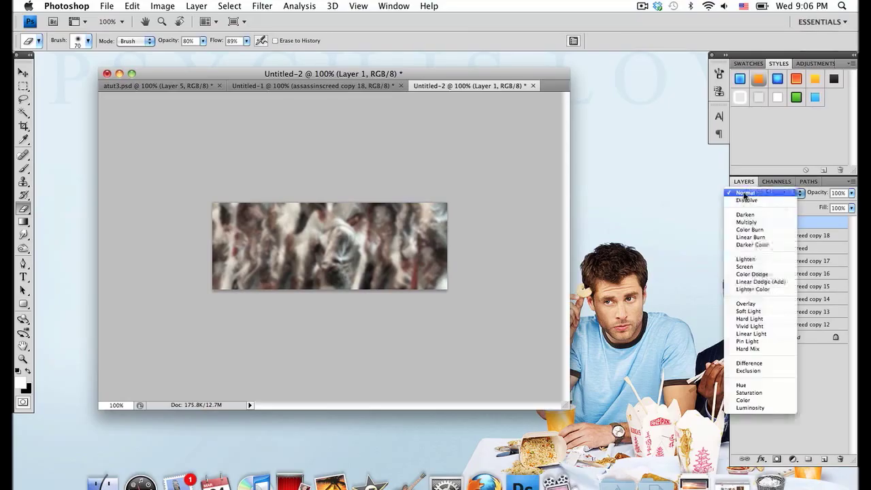
pyautogui.click(745, 259)
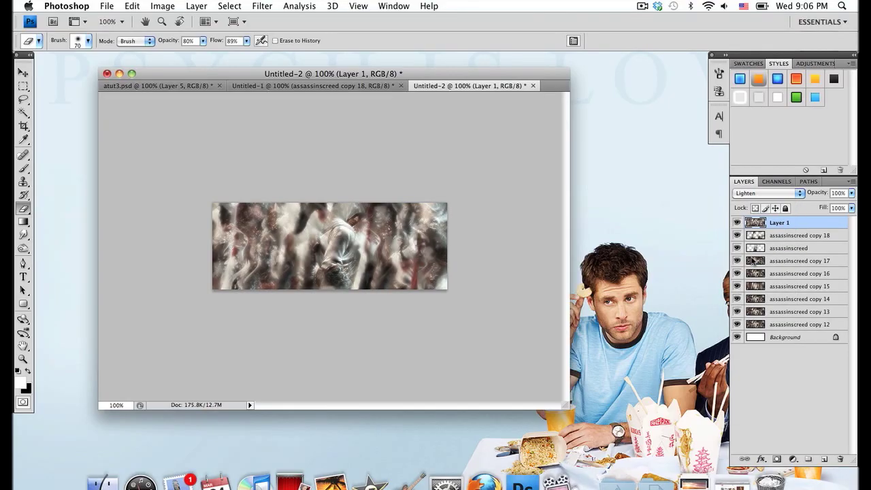
pyautogui.click(360, 216)
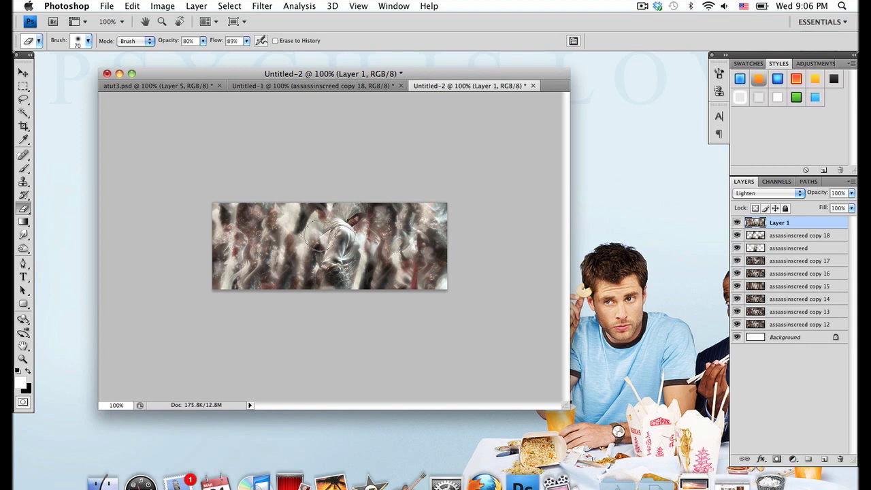
pyautogui.moveTo(323, 234); pyautogui.dragTo(320, 289)
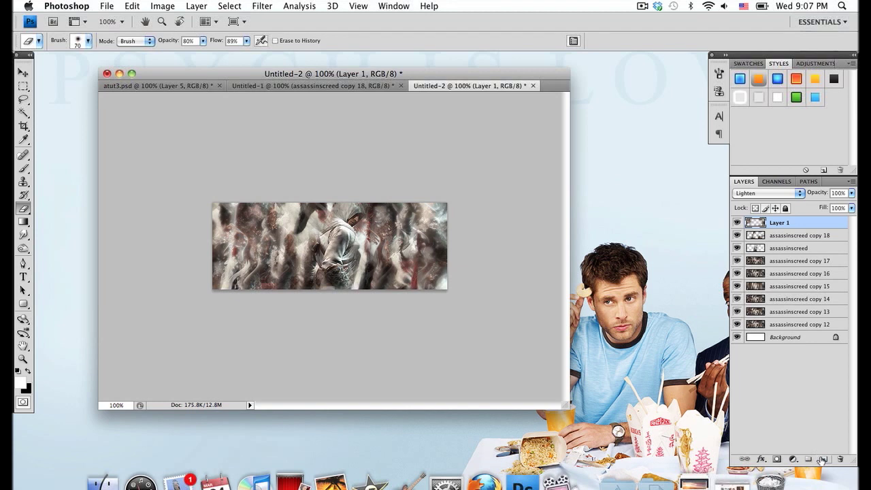
# - Create Layer 2, fill it with a merged copy of the artwork and blur it
pyautogui.click(822, 458)
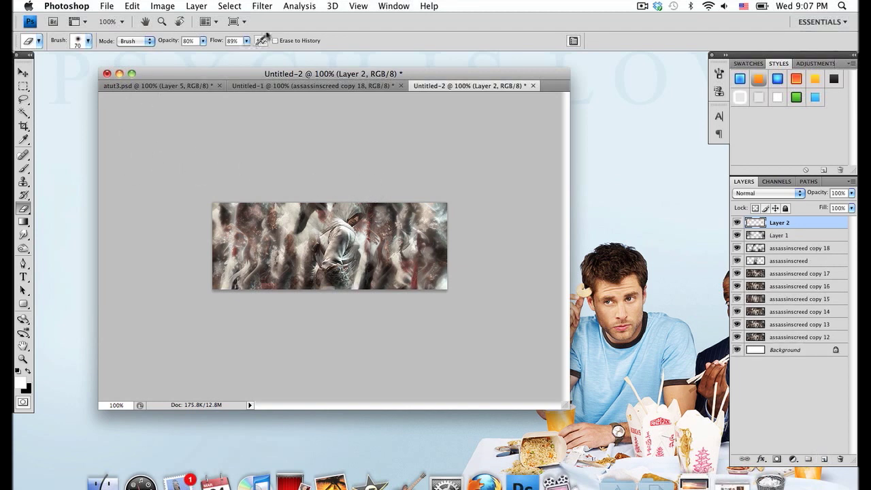
pyautogui.click(161, 6)
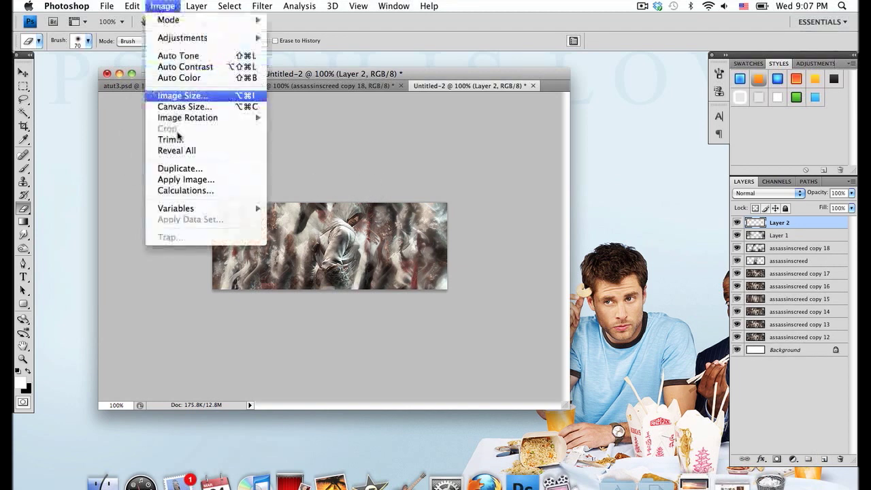
pyautogui.click(185, 179)
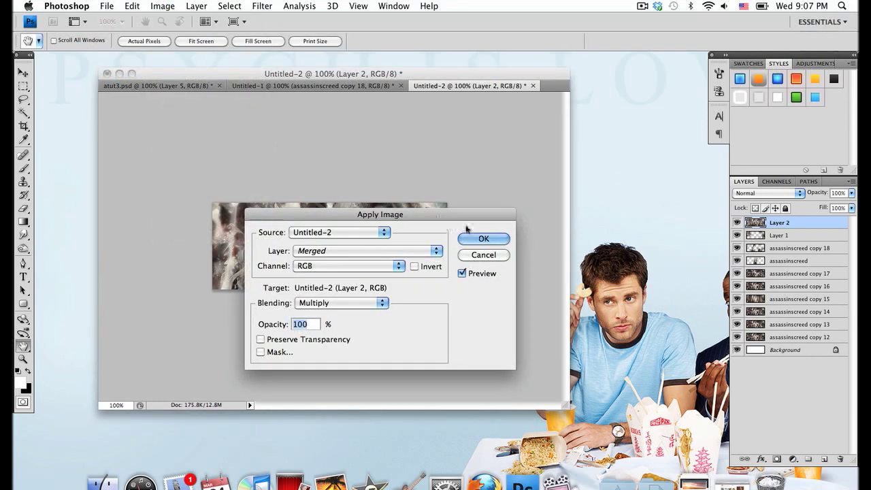
pyautogui.click(483, 238)
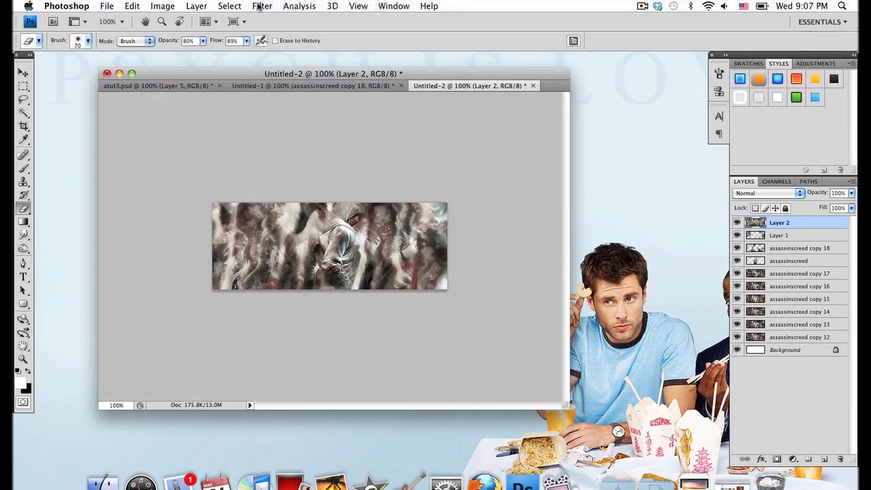
pyautogui.click(262, 6)
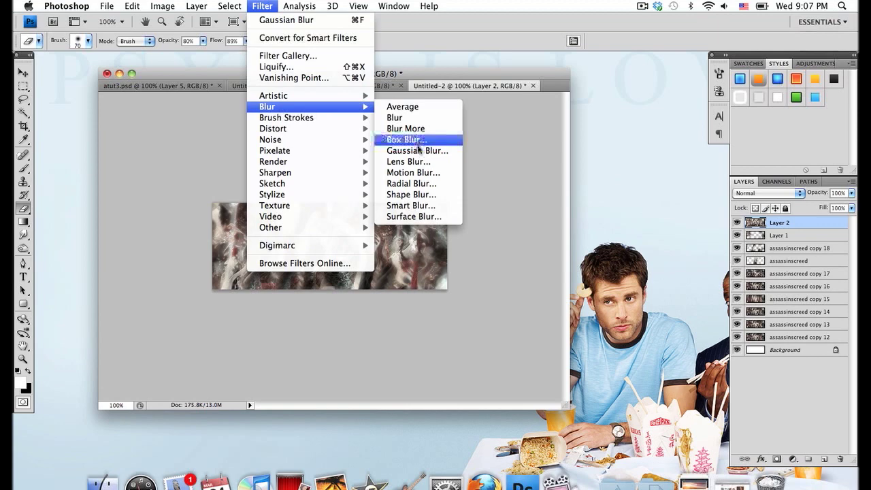
pyautogui.click(417, 150)
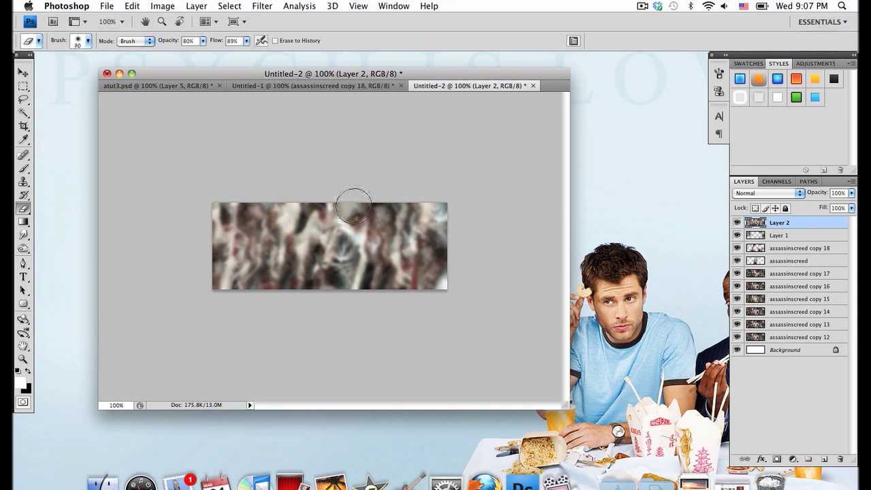
# - Erase the extra assassin figure's edges at 80% opacity so it fades into the crowd
pyautogui.moveTo(353, 207); pyautogui.dragTo(294, 197)
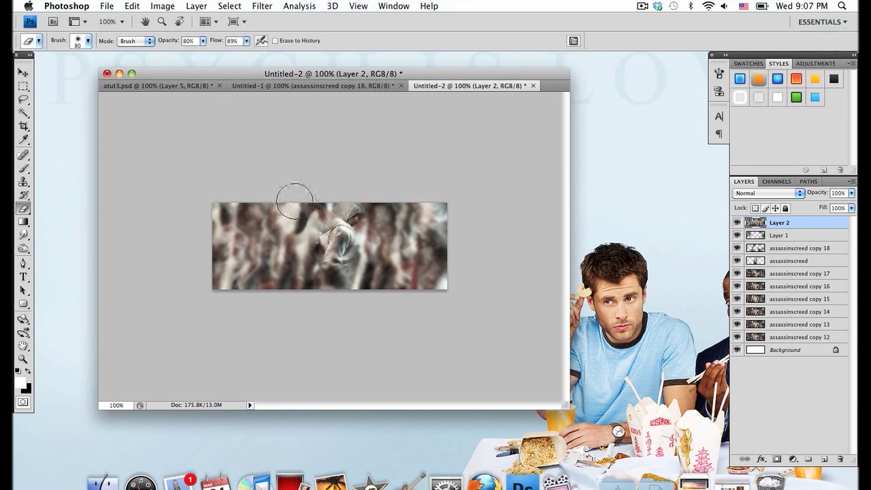
pyautogui.moveTo(296, 197); pyautogui.dragTo(313, 247)
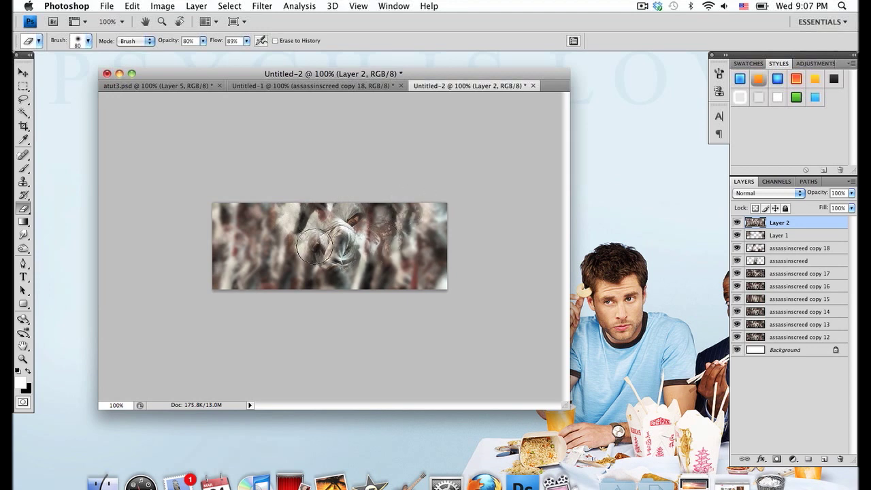
pyautogui.moveTo(315, 247); pyautogui.dragTo(347, 261)
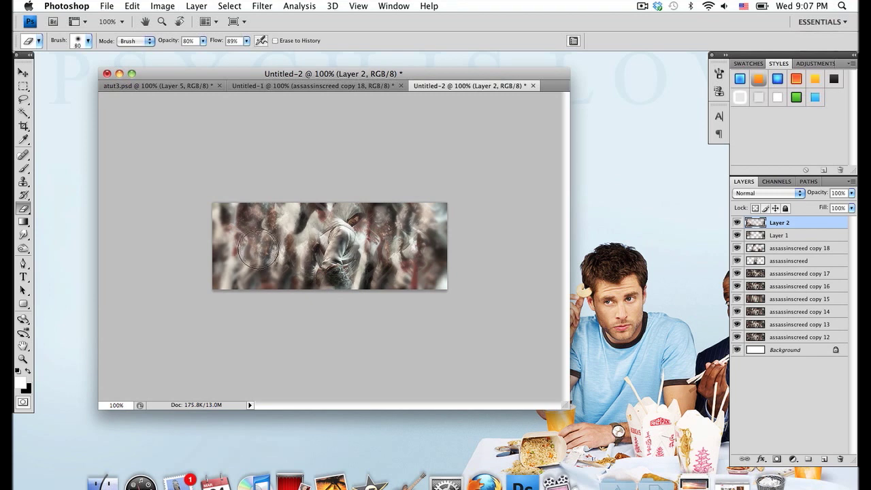
pyautogui.moveTo(258, 248); pyautogui.dragTo(392, 255)
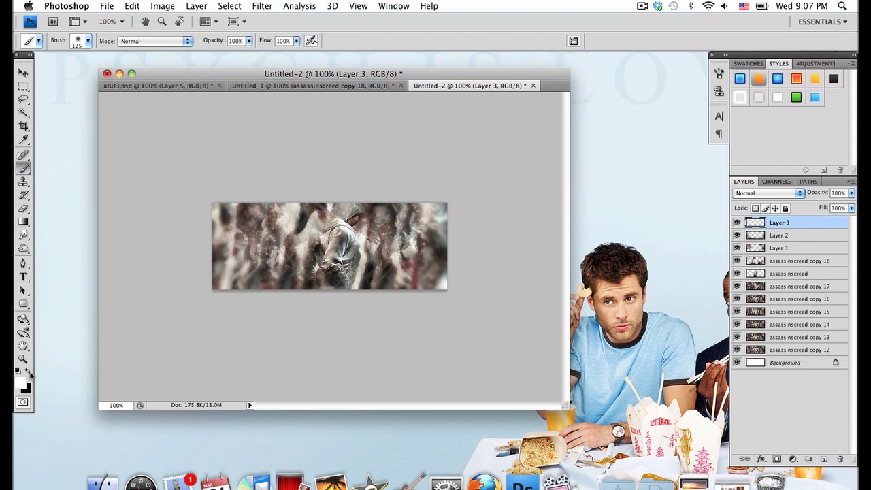
pyautogui.moveTo(182, 256)
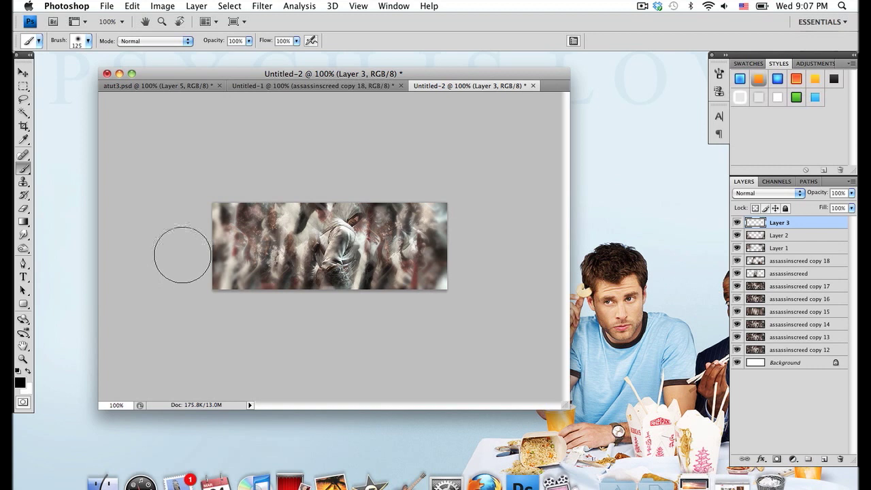
pyautogui.moveTo(199, 288)
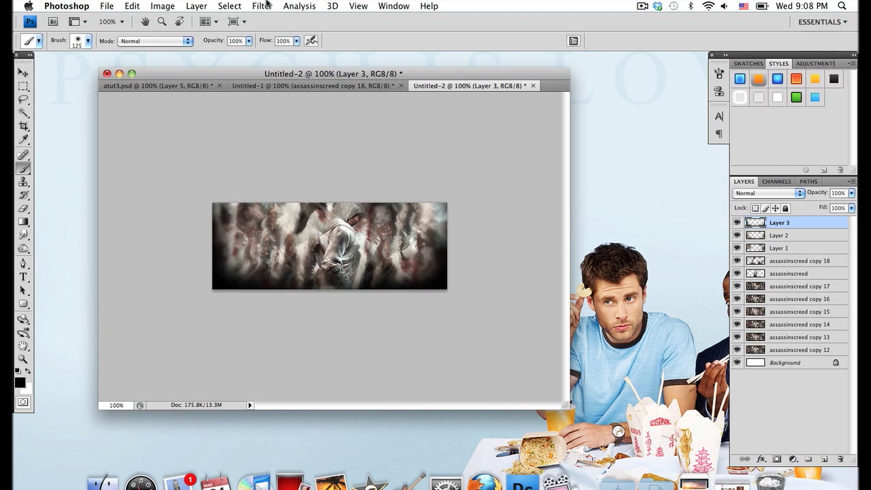
# - Soften the black edge shading on Layer 3 with a Gaussian blur of about 5.9 px
pyautogui.click(261, 6)
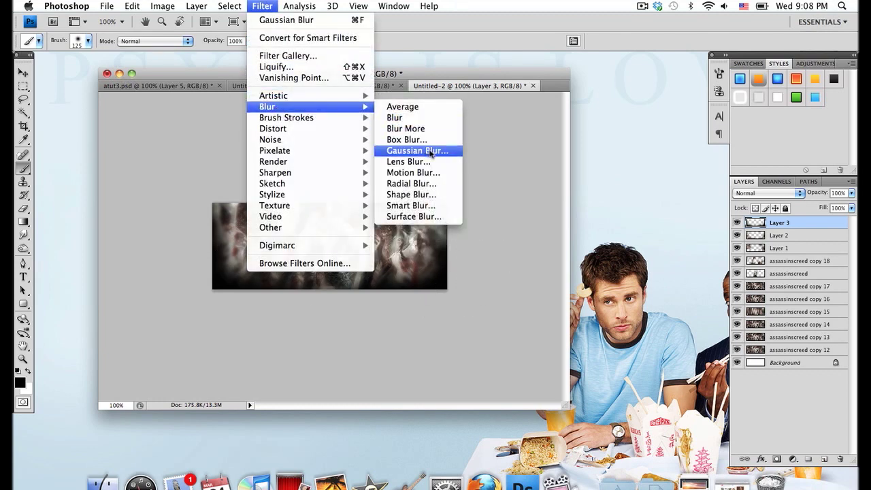
pyautogui.click(417, 149)
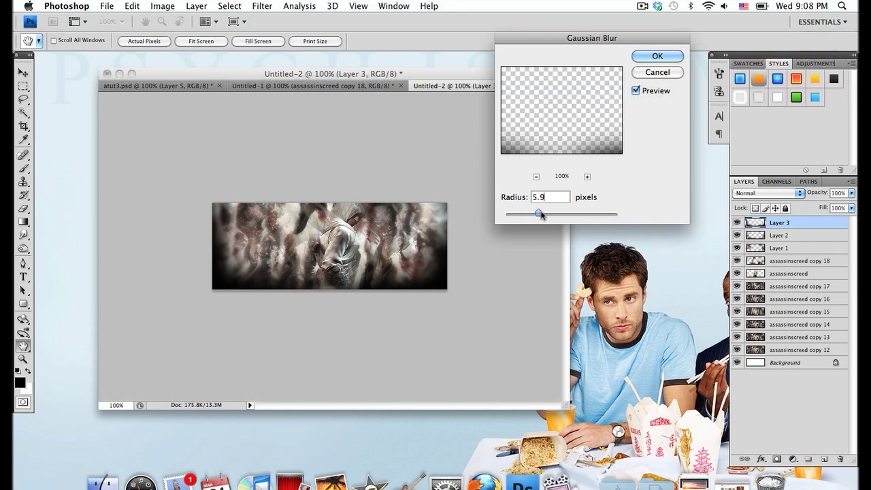
pyautogui.moveTo(539, 215); pyautogui.dragTo(552, 215)
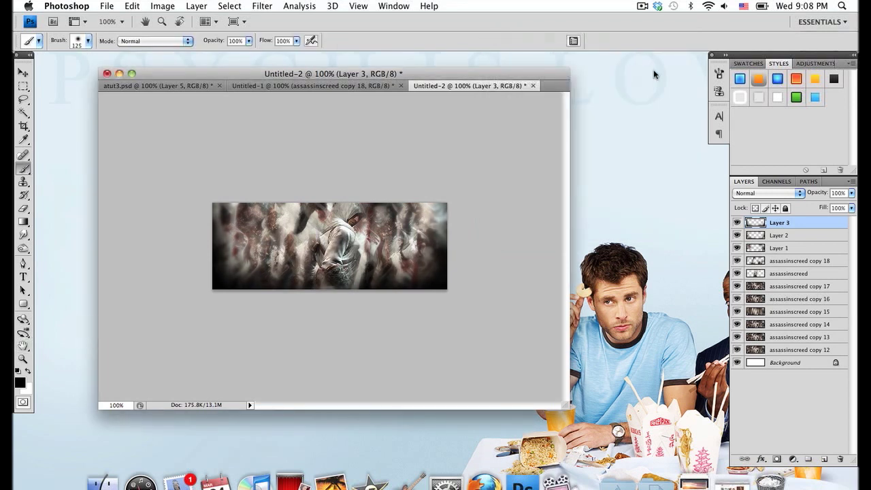
pyautogui.moveTo(817, 419)
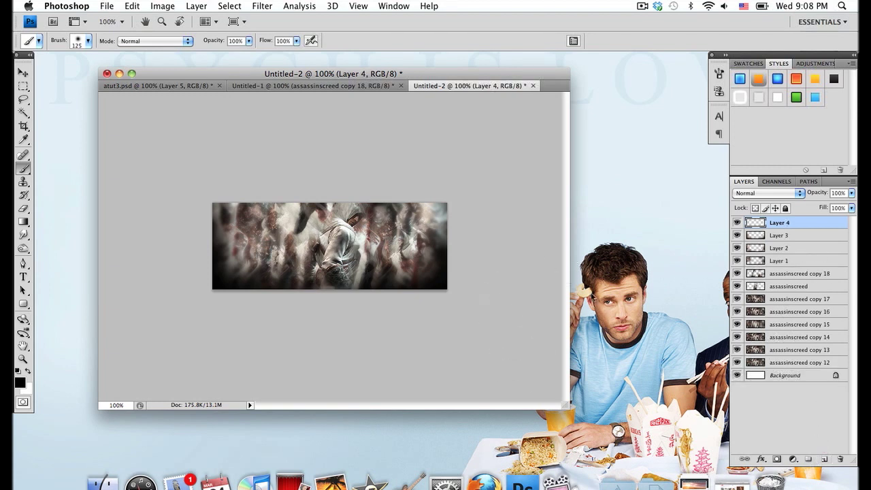
pyautogui.moveTo(422, 144)
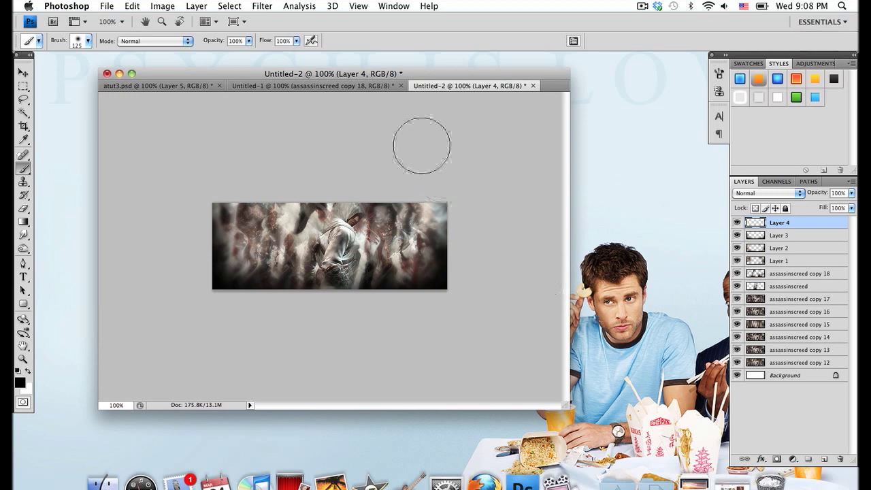
# - Stamp visible into Layer 4 and give the top copy a violet-orange gradient map
pyautogui.click(163, 6)
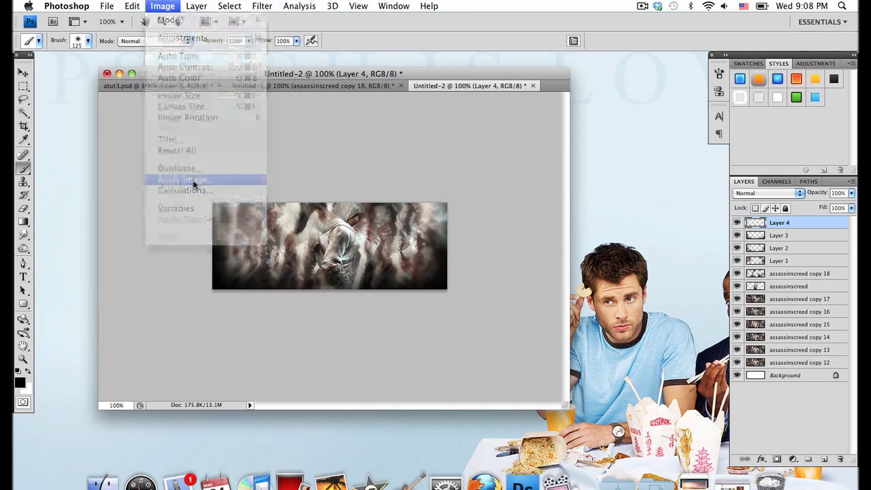
pyautogui.click(193, 180)
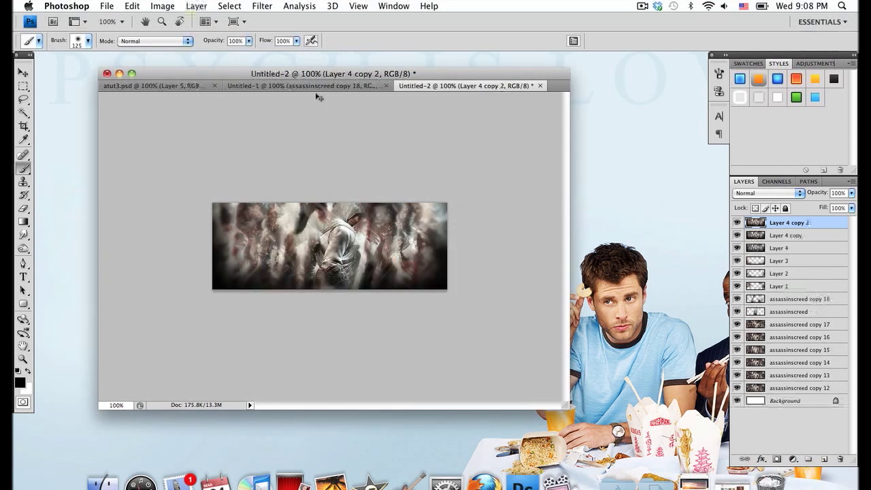
pyautogui.click(158, 5)
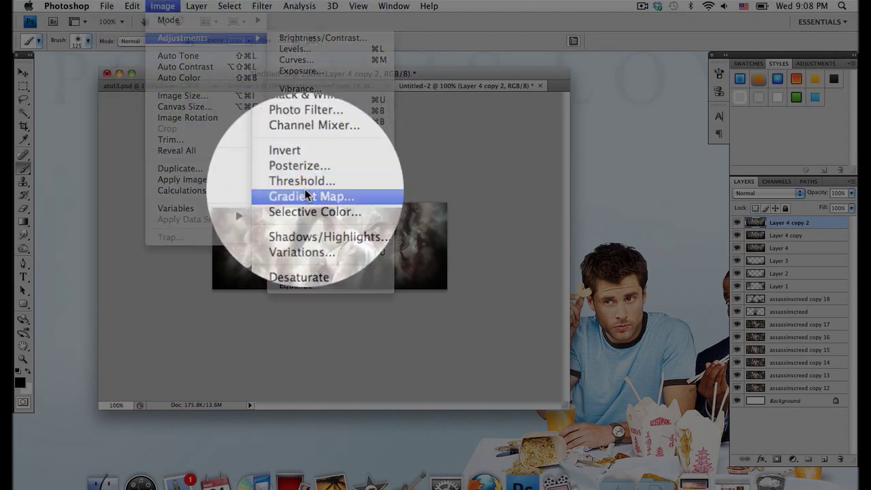
pyautogui.click(311, 196)
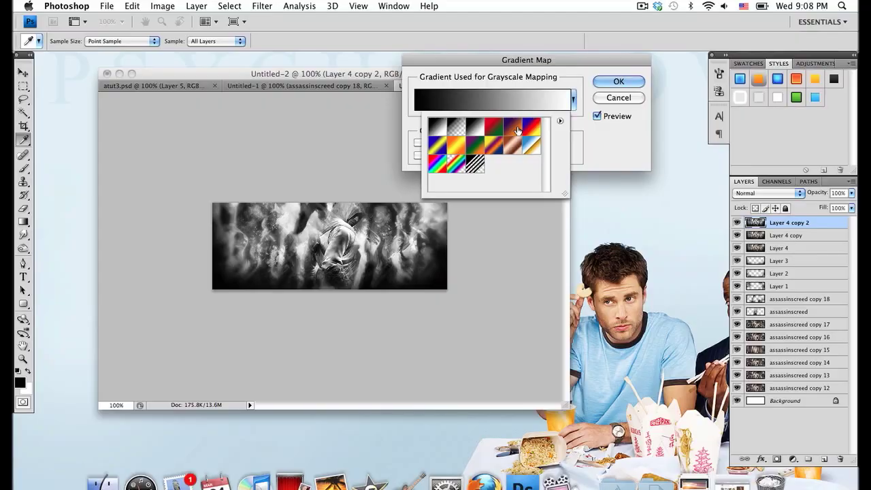
pyautogui.click(512, 128)
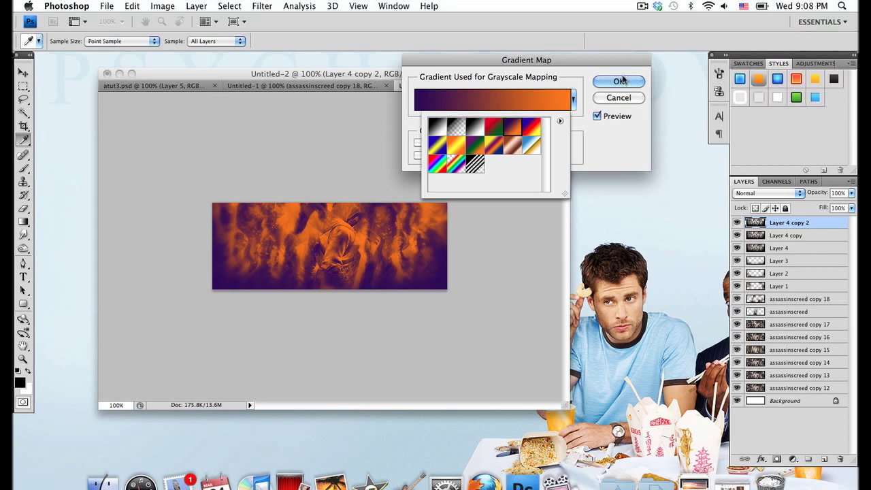
pyautogui.click(616, 81)
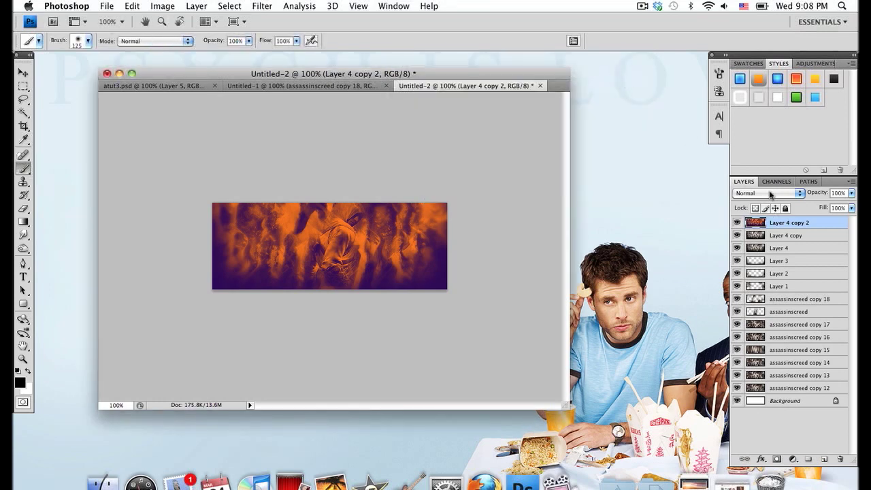
# - Set the gradient-mapped top copy to Soft Light and select Layer 4 copy
pyautogui.click(764, 194)
pyautogui.write('50')
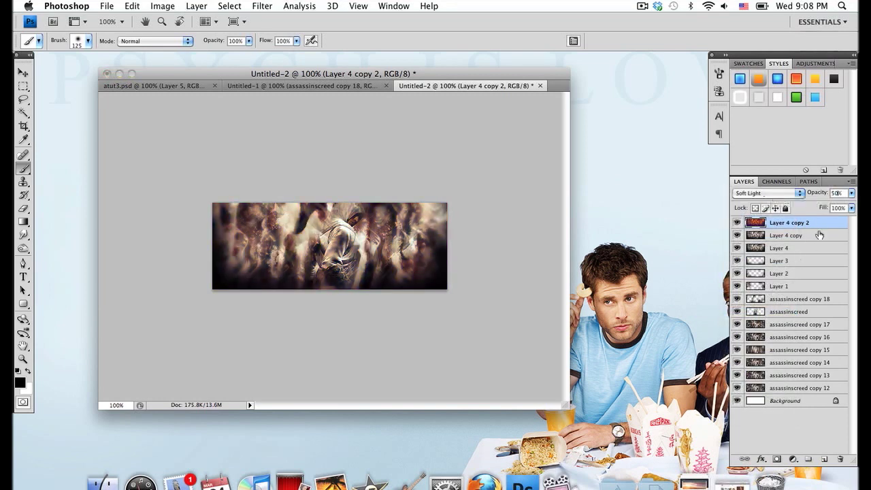
pyautogui.click(786, 234)
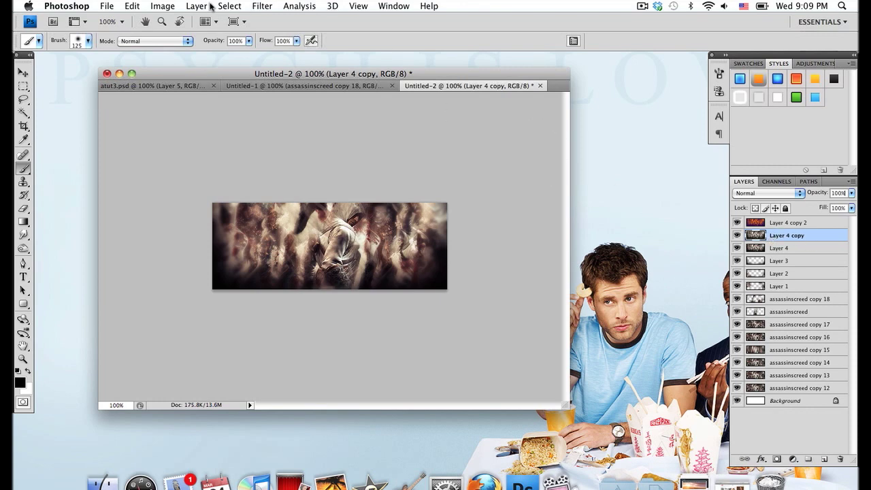
# - Apply the Violet, Green, Orange gradient map preset to Layer 4 copy
pyautogui.click(162, 6)
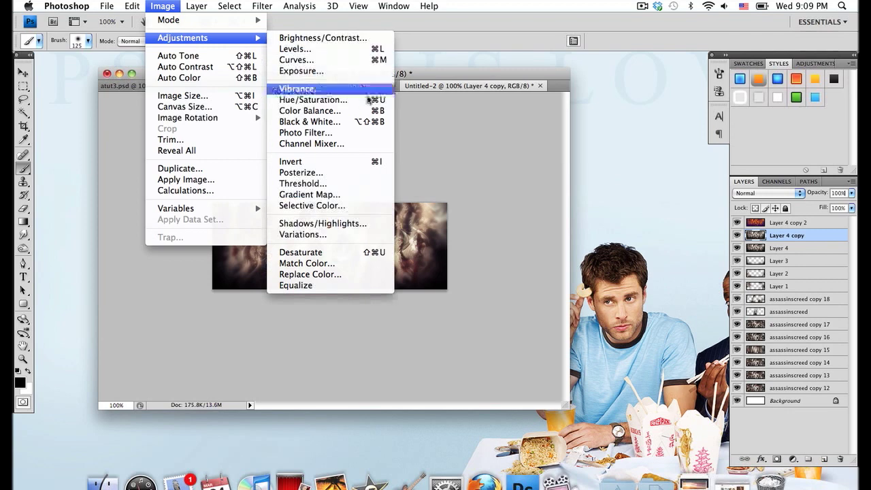
pyautogui.click(309, 194)
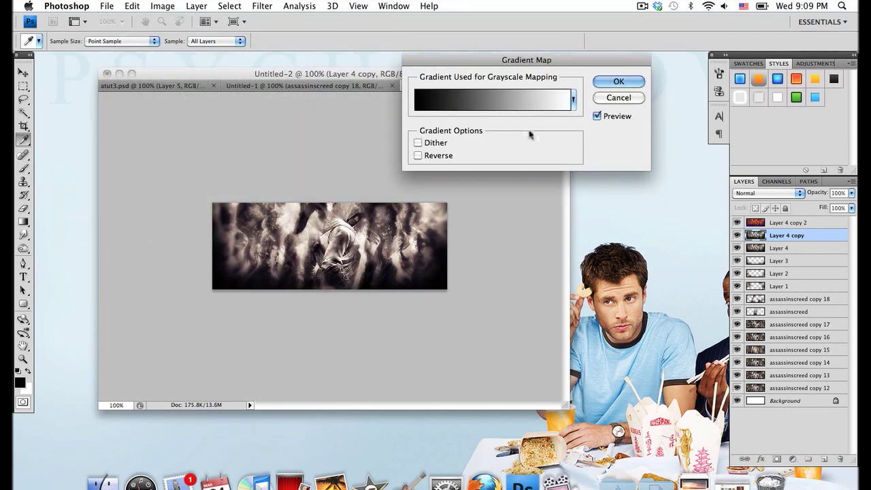
pyautogui.click(571, 100)
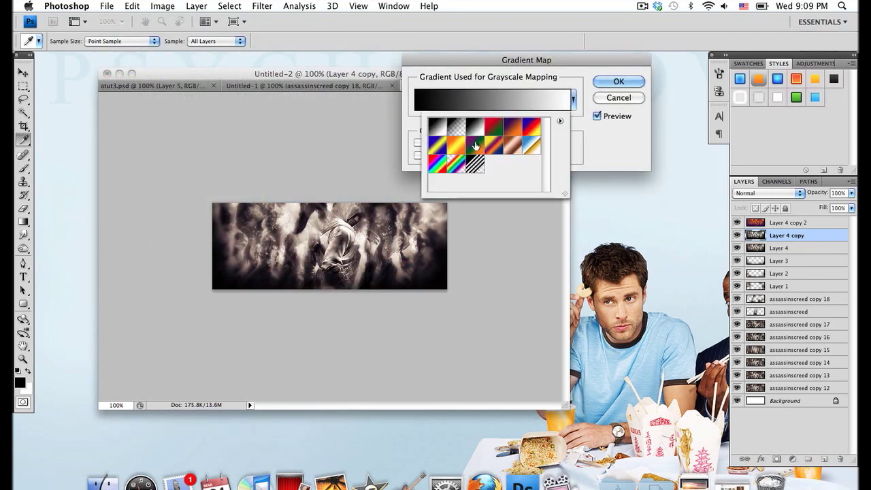
pyautogui.moveTo(475, 144)
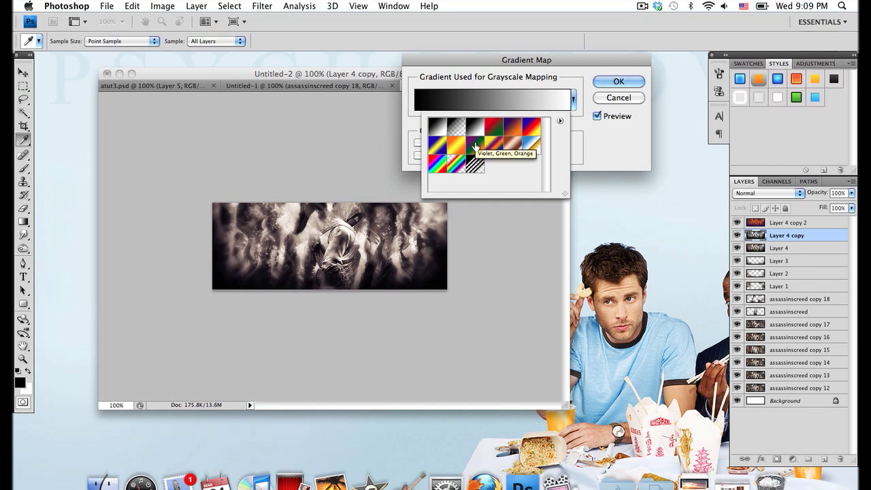
pyautogui.click(618, 81)
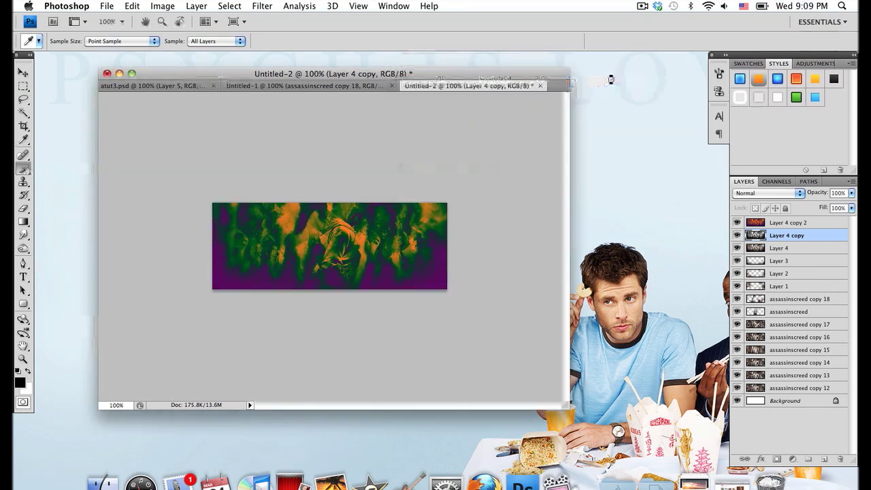
# - Blend Layer 4 copy in Soft Light and select Layer 4
pyautogui.click(767, 193)
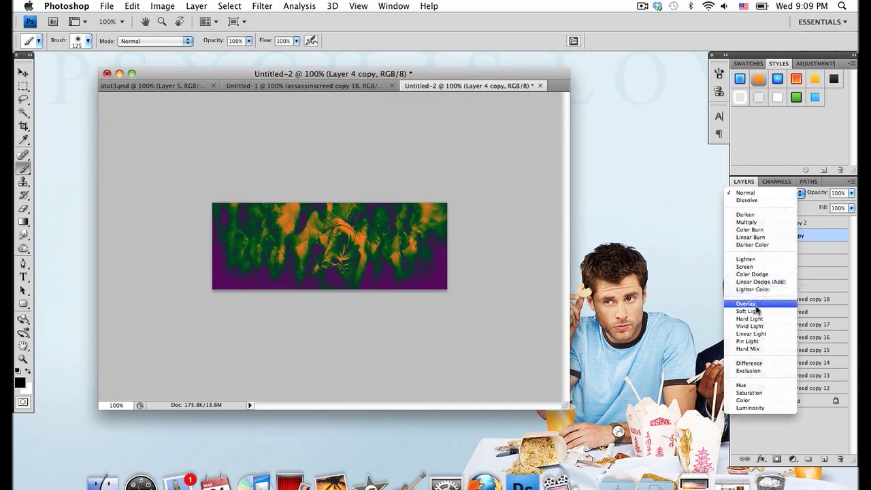
pyautogui.click(748, 310)
pyautogui.write('55')
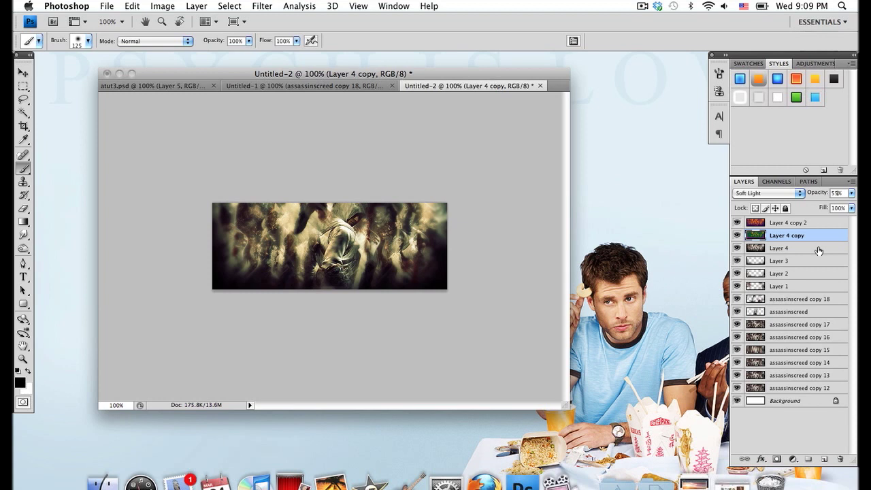
pyautogui.click(778, 248)
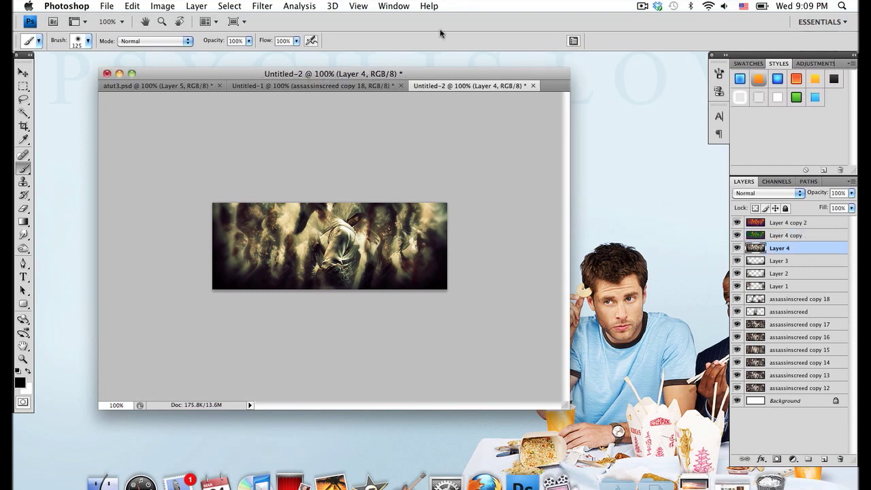
# - Apply the Blue, Red, Yellow gradient map to Layer 4 in Soft Light and add Layer 5
pyautogui.click(163, 5)
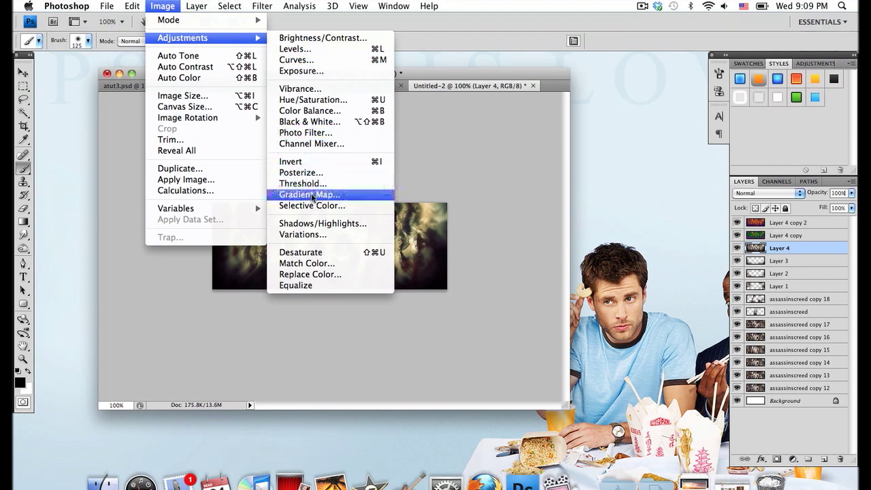
pyautogui.click(309, 195)
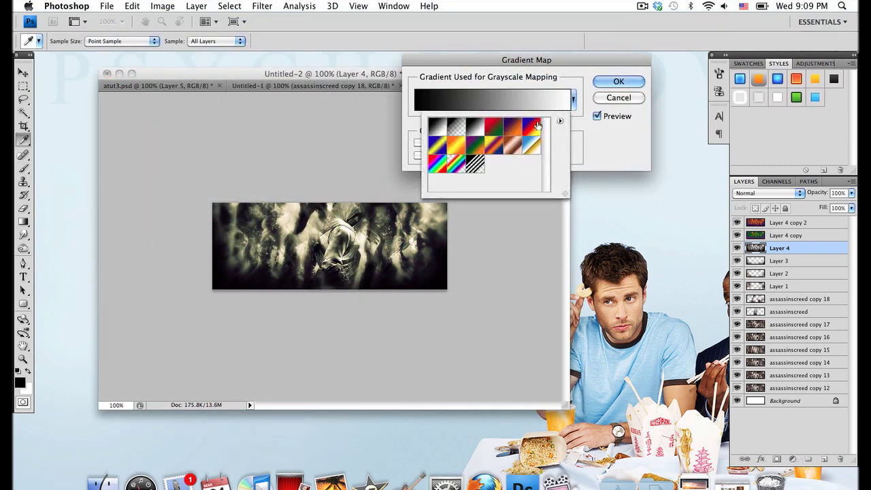
pyautogui.moveTo(536, 124)
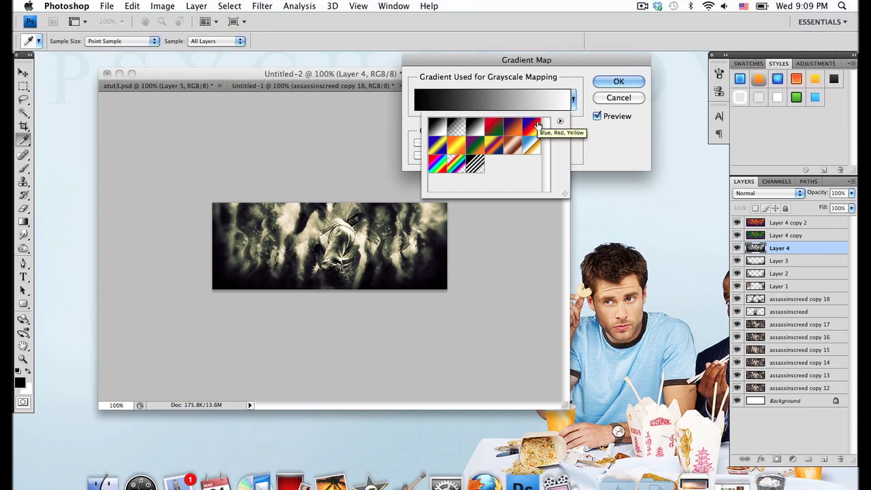
pyautogui.click(539, 124)
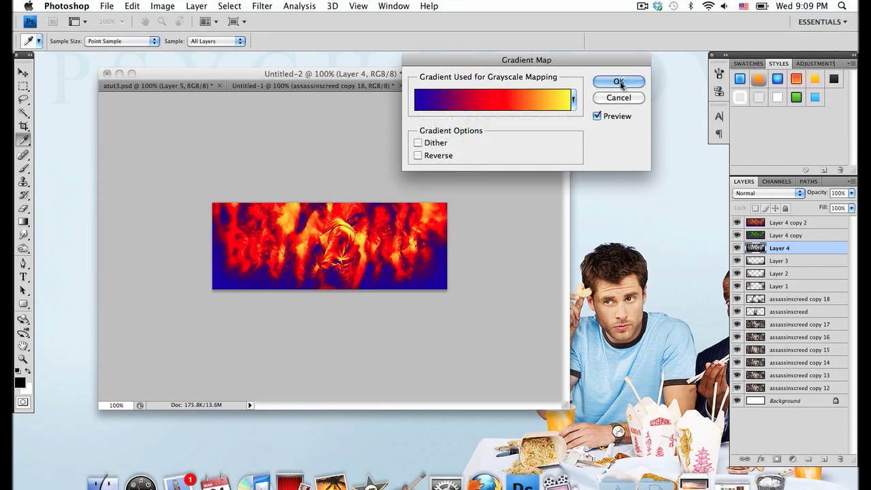
pyautogui.click(618, 81)
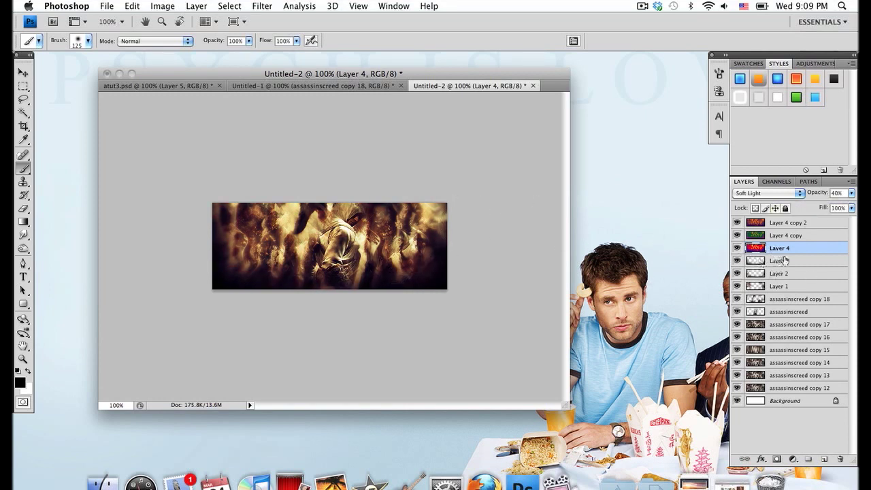
pyautogui.click(788, 224)
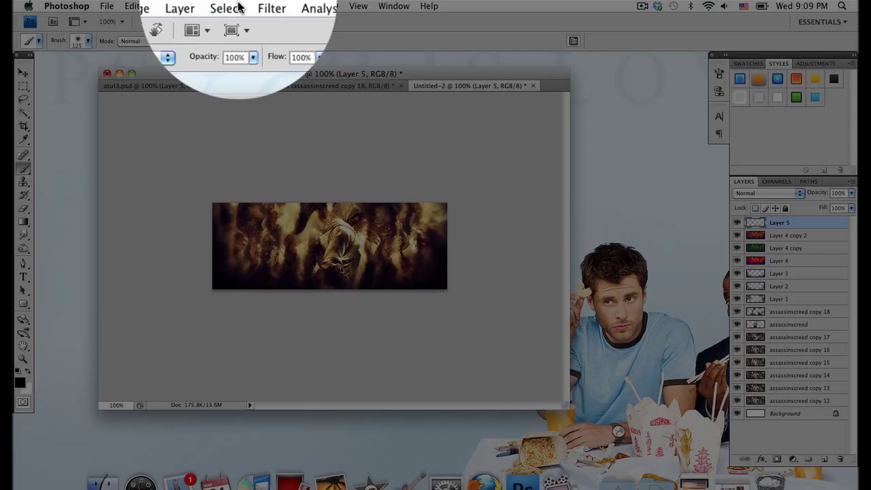
# - Select the whole canvas and stroke a 3 px black inside border on Layer 5
pyautogui.click(226, 6)
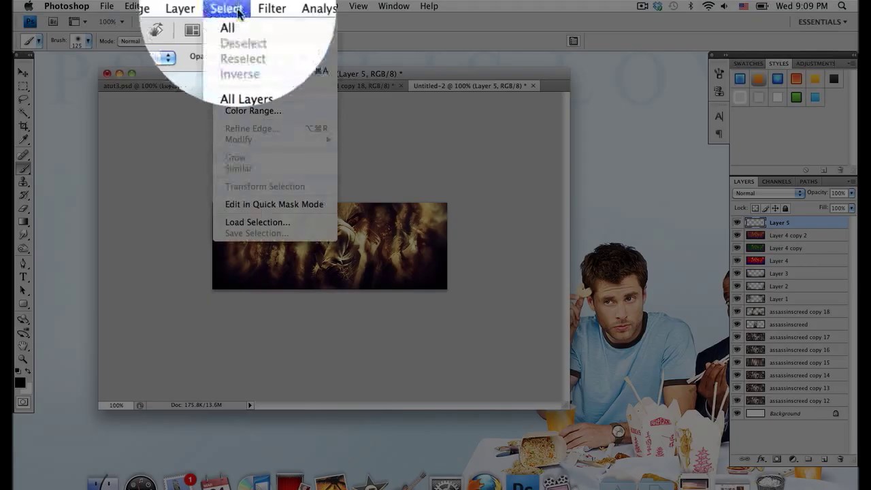
pyautogui.click(129, 5)
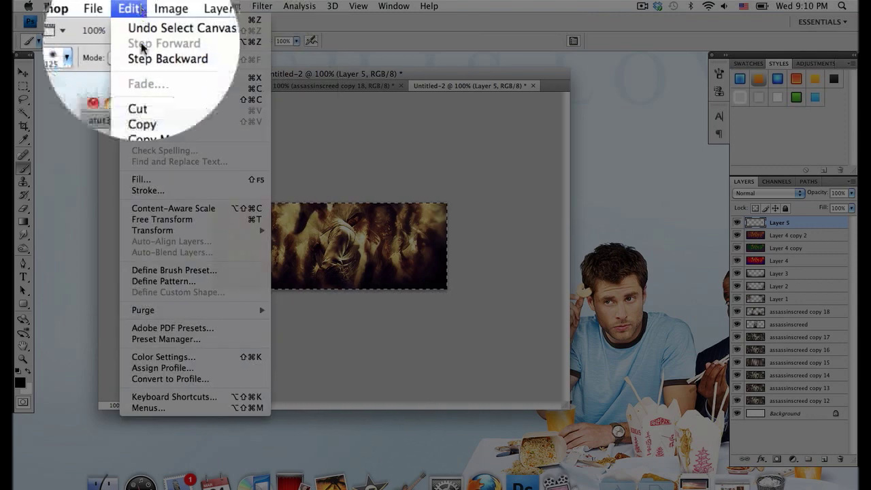
pyautogui.click(146, 190)
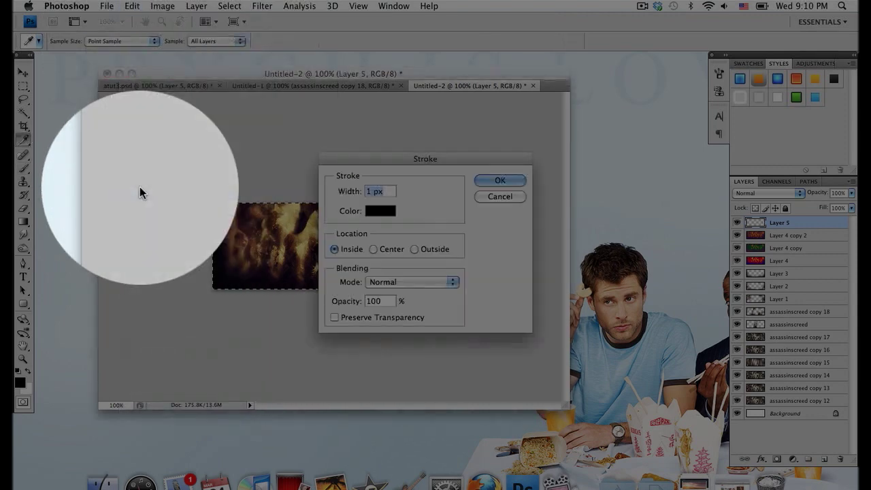
pyautogui.write('3')
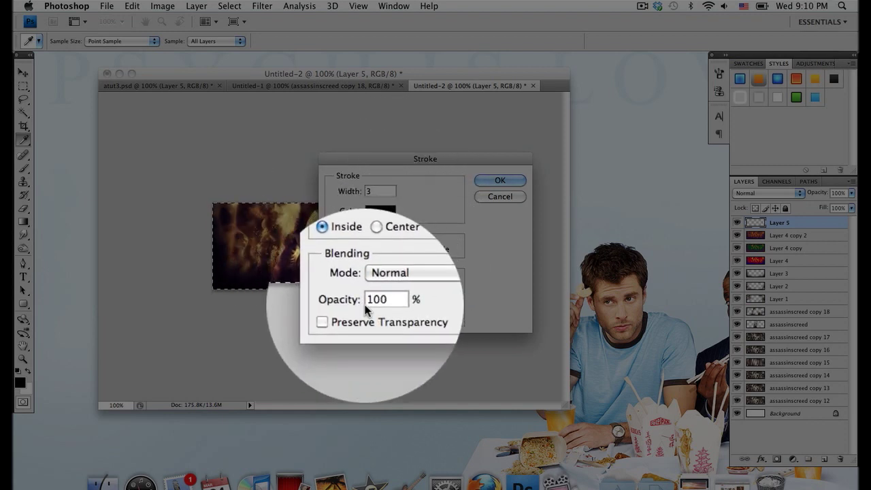
pyautogui.click(499, 180)
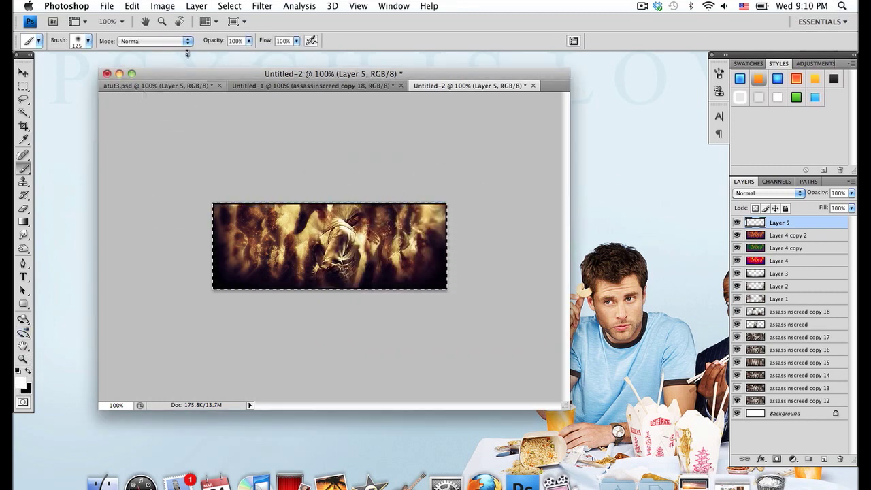
# - Add a narrower white stroke and a third black stroke to complete the border
pyautogui.click(131, 5)
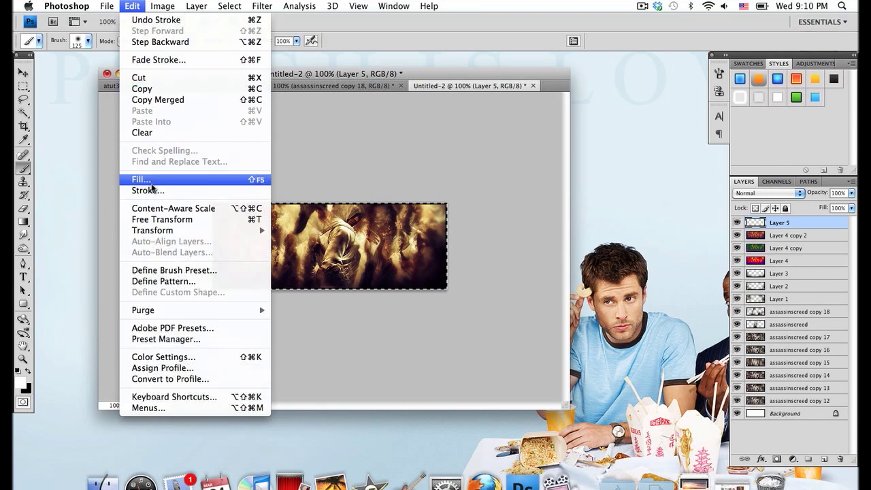
pyautogui.click(147, 190)
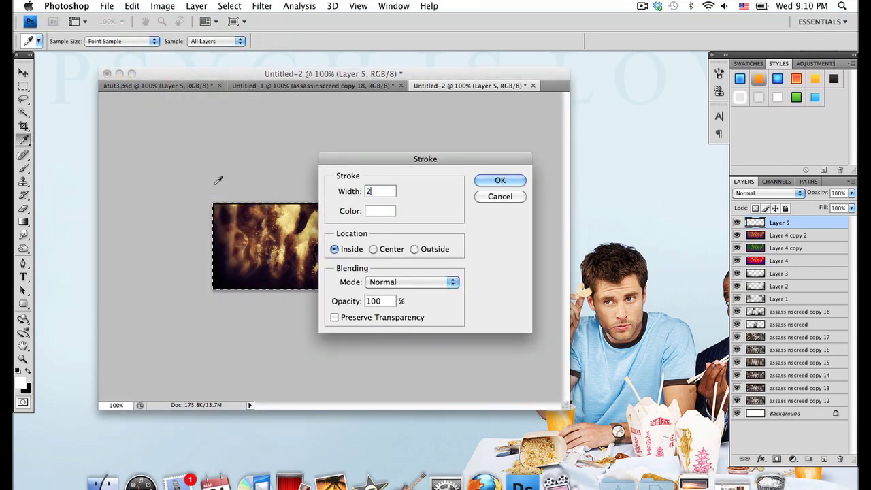
pyautogui.click(500, 179)
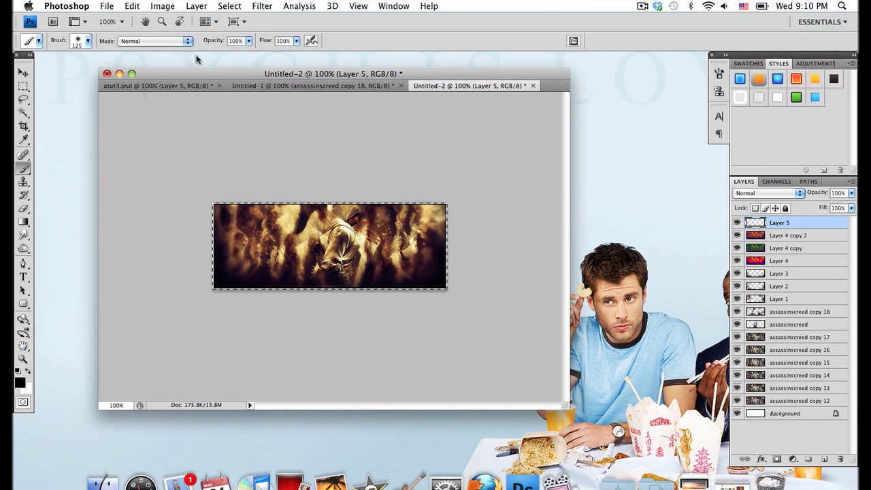
pyautogui.click(132, 6)
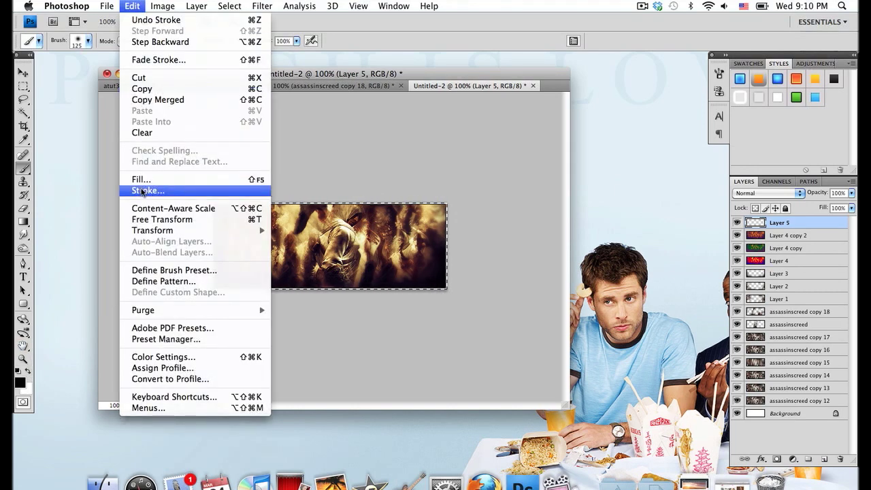
pyautogui.click(147, 191)
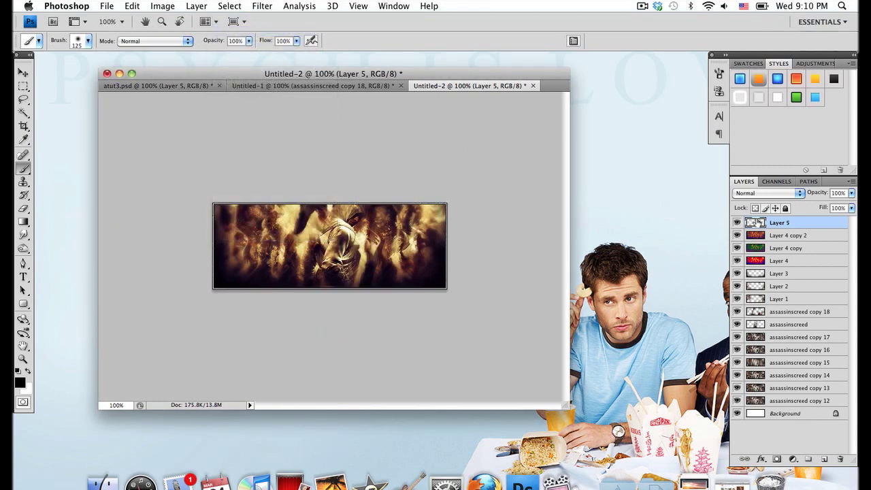
pyautogui.click(767, 193)
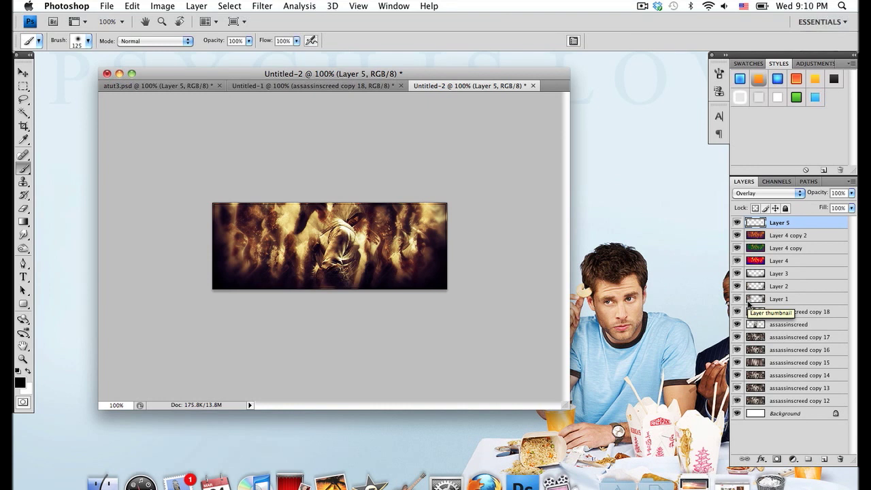
# - Check atut3.psd, return to the banner and start typing text over the central figure
pyautogui.click(142, 84)
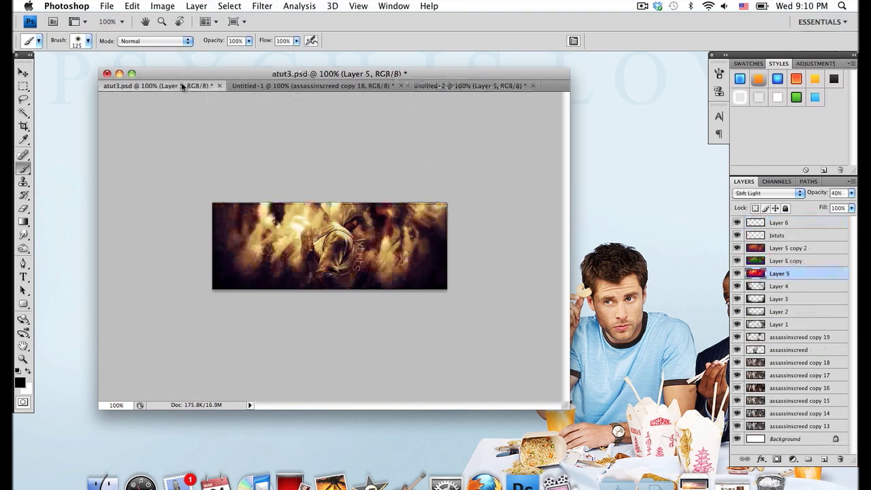
pyautogui.click(380, 285)
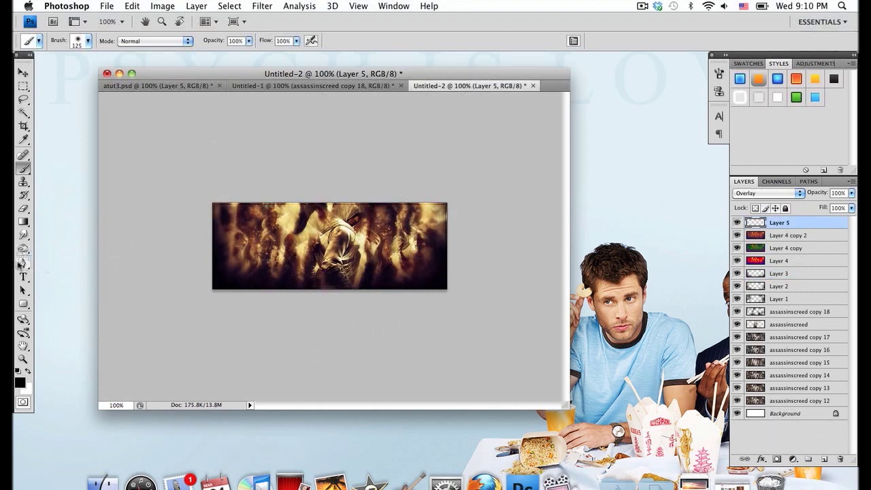
pyautogui.click(22, 264)
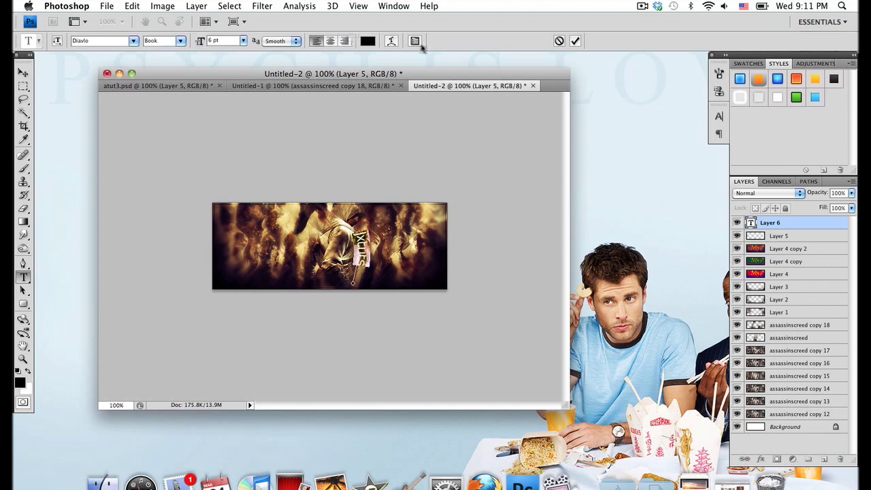
# - Colour the banner text dark brownish-black (#221f1a), then make assassinscreed copy 17 the working layer
pyautogui.click(368, 41)
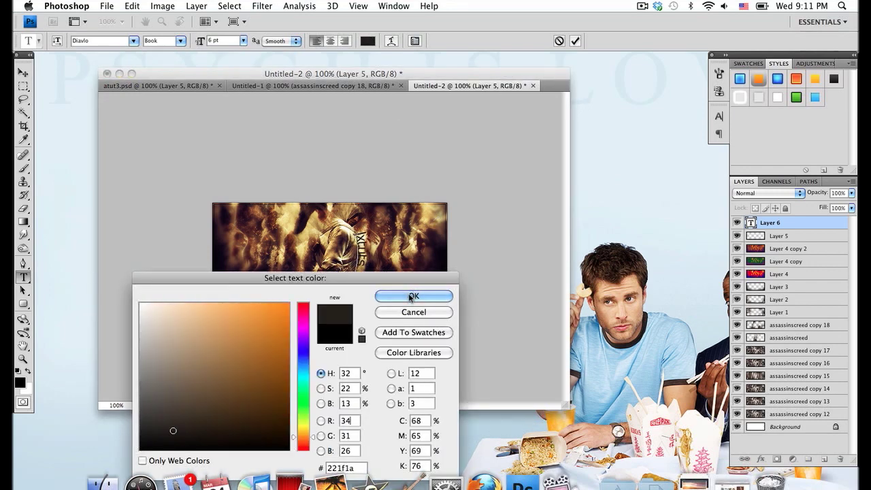
pyautogui.click(413, 297)
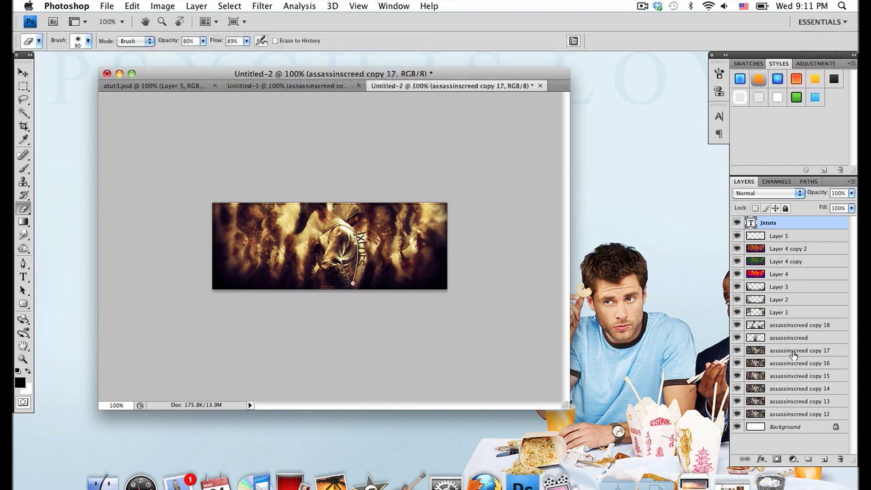
pyautogui.click(796, 350)
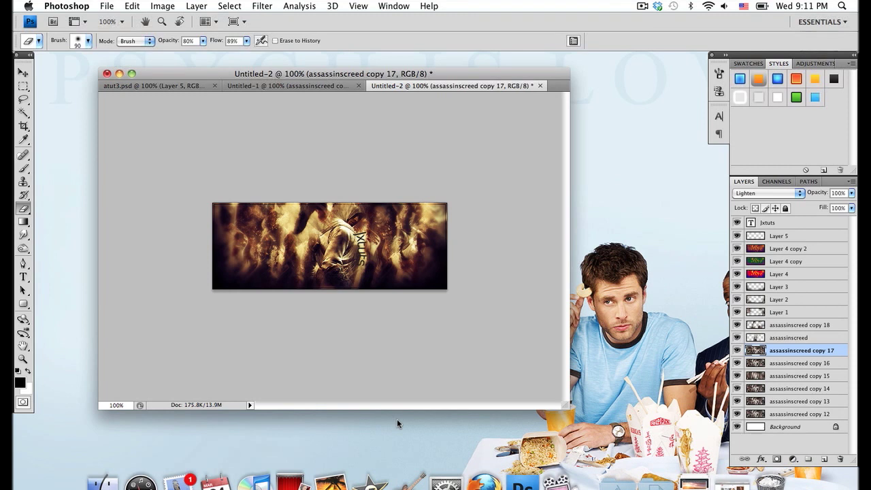
pyautogui.moveTo(482, 268)
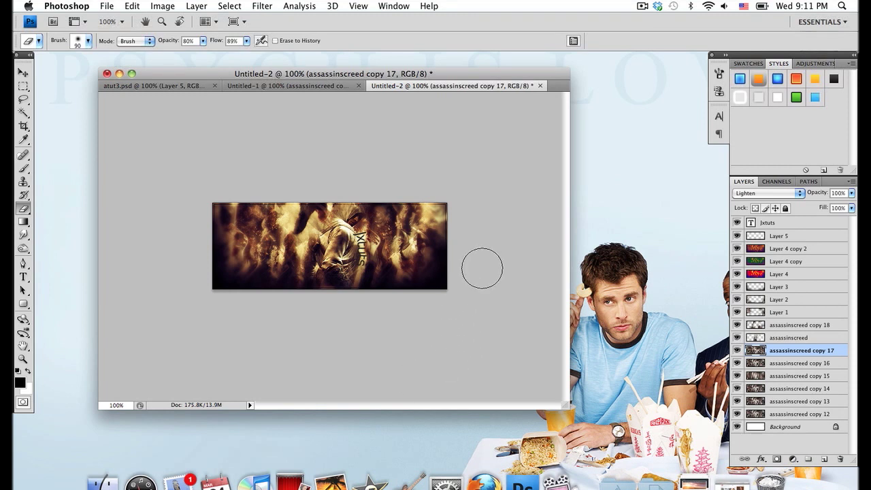
pyautogui.moveTo(482, 272)
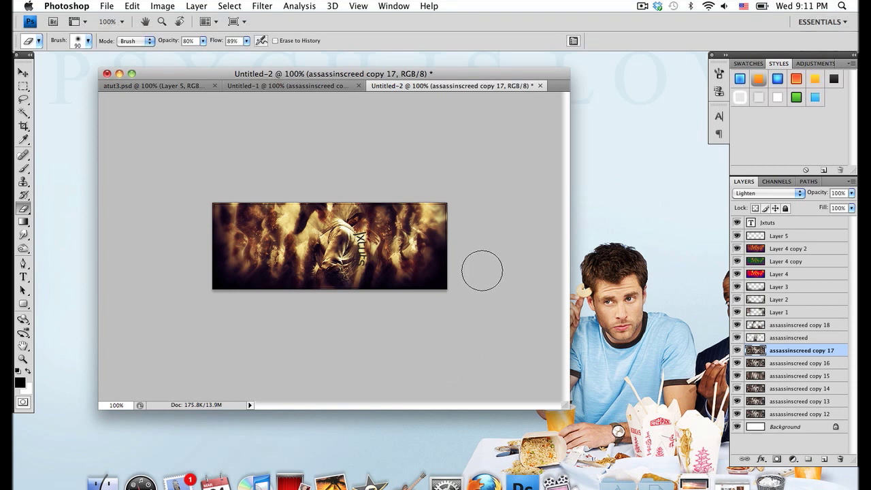
pyautogui.moveTo(486, 264)
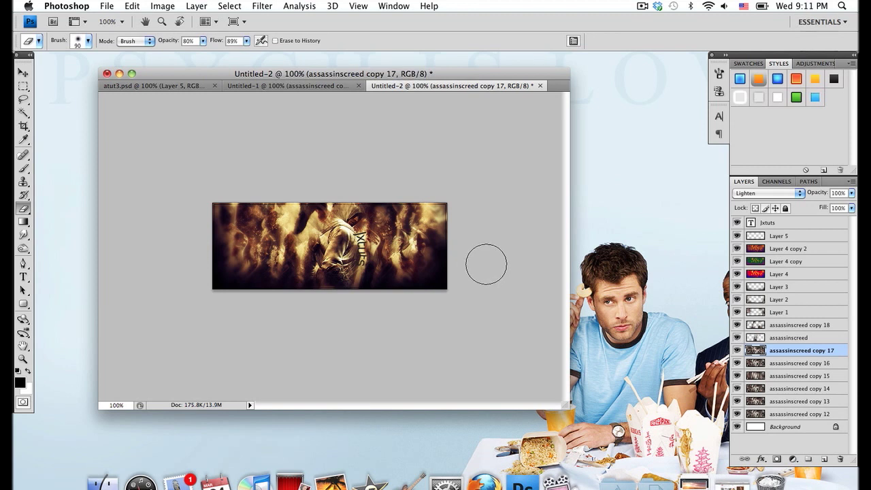